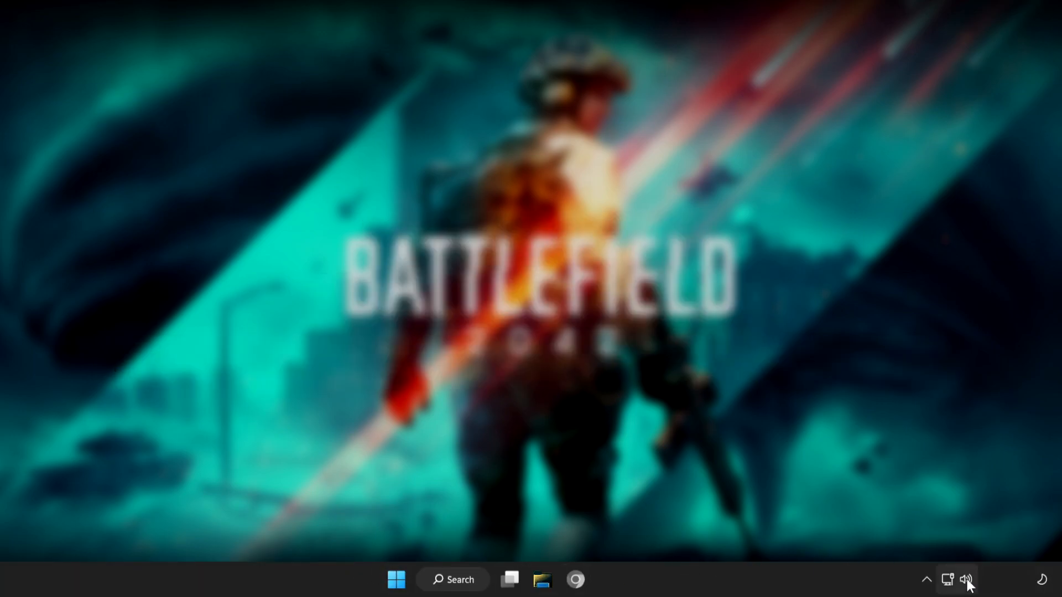
Switch the sound output from CABLE Input to Speakers (High Definition Audio Device) via Quick Settings
{"action": "left_click", "coordinate": [965, 579]}
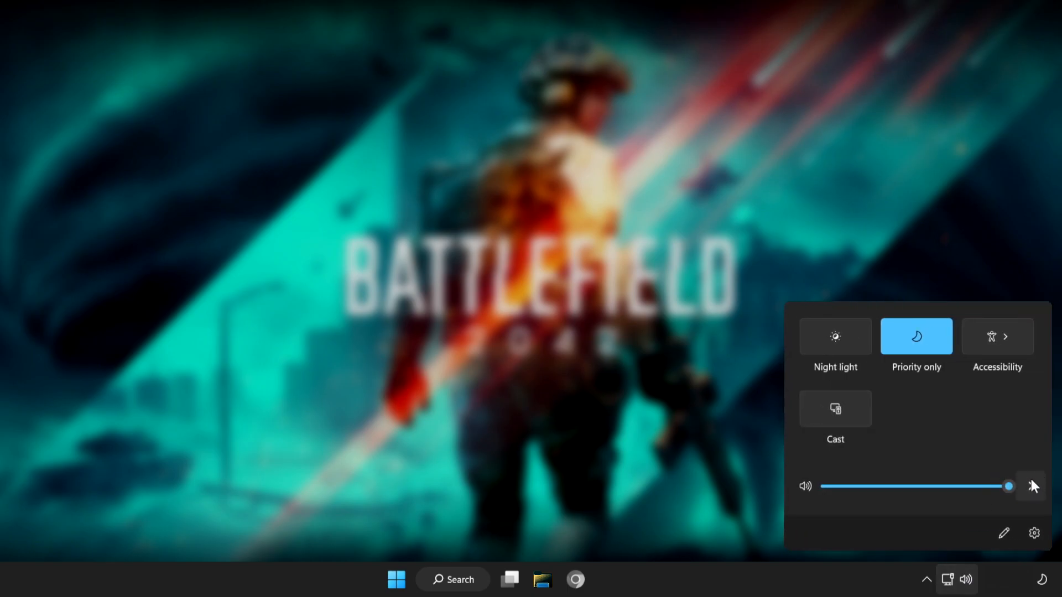
{"action": "mouse_move", "coordinate": [1032, 487]}
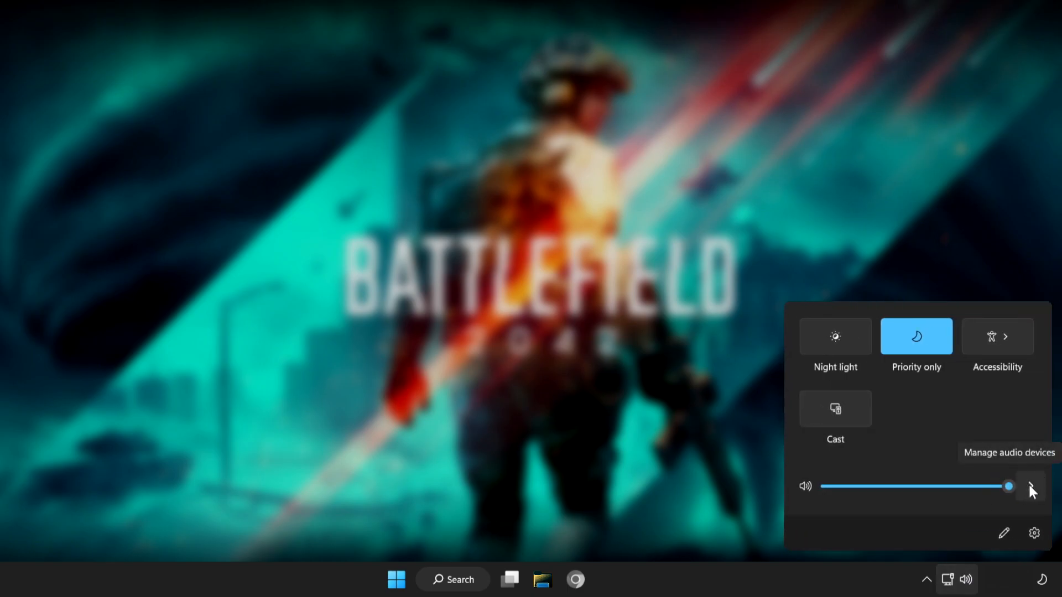
{"action": "left_click", "coordinate": [1032, 486]}
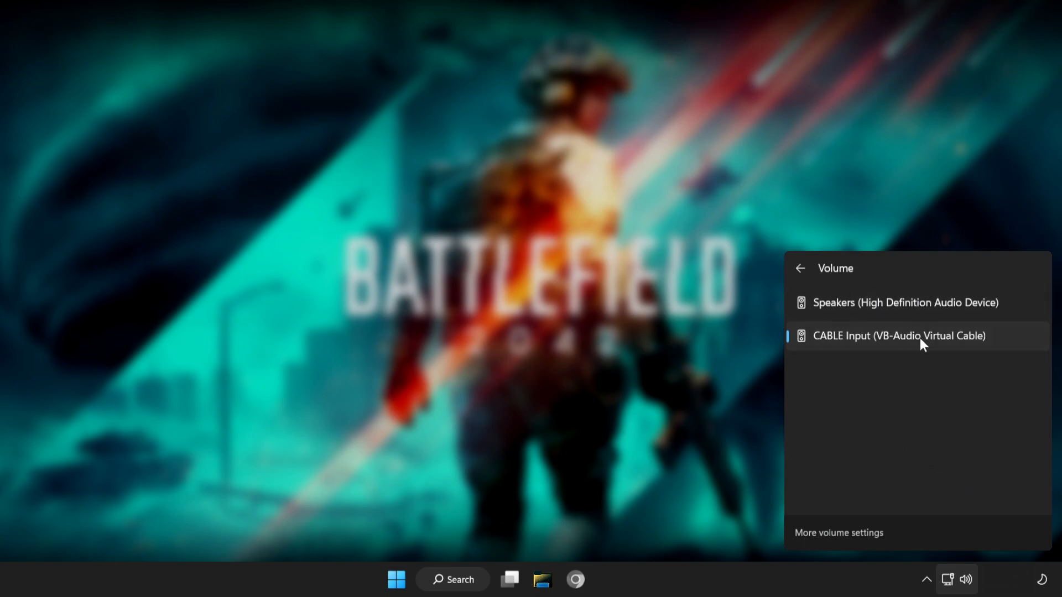
{"action": "mouse_move", "coordinate": [856, 330]}
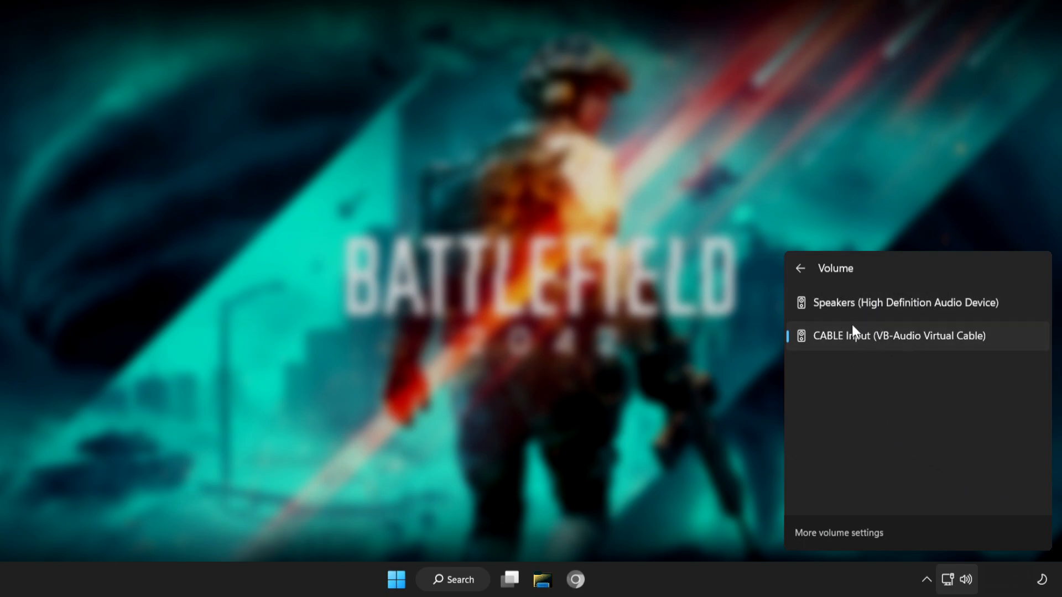
{"action": "left_click", "coordinate": [905, 302]}
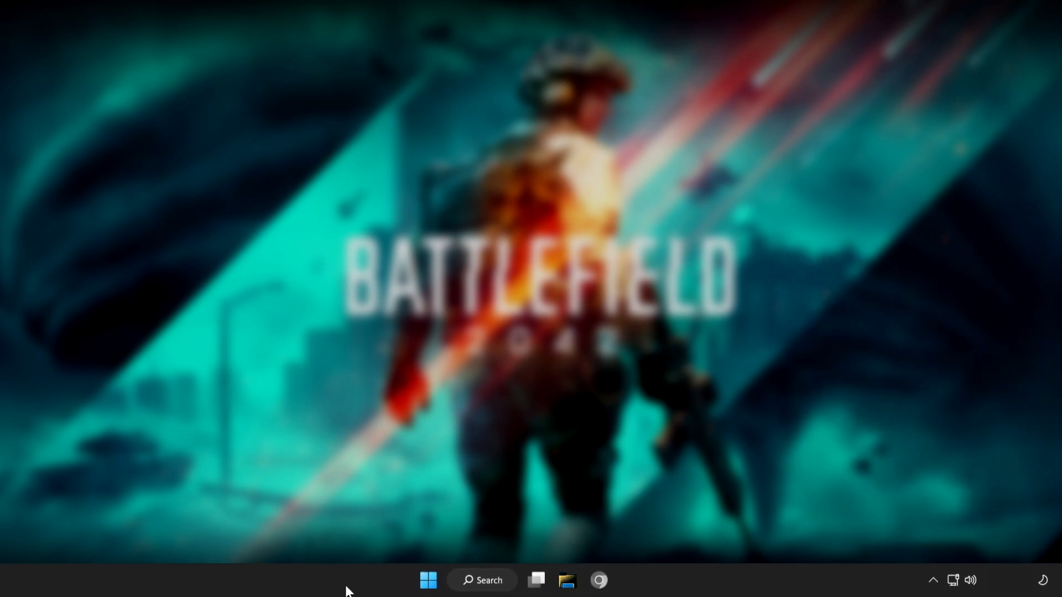
Bring up the Start menu power options to restart the computer
{"action": "left_click", "coordinate": [428, 581]}
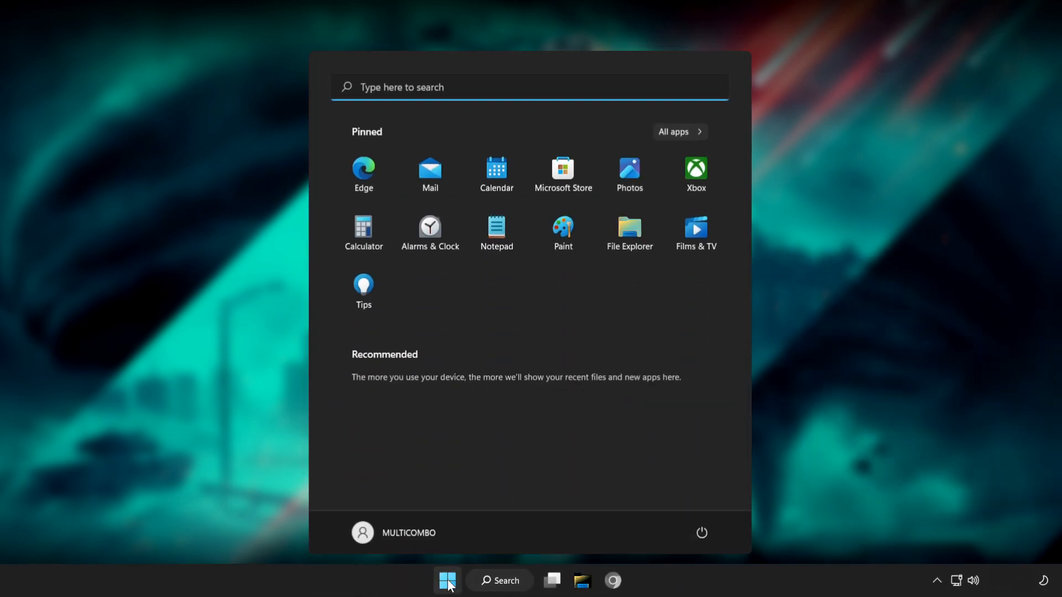
{"action": "left_click", "coordinate": [703, 538]}
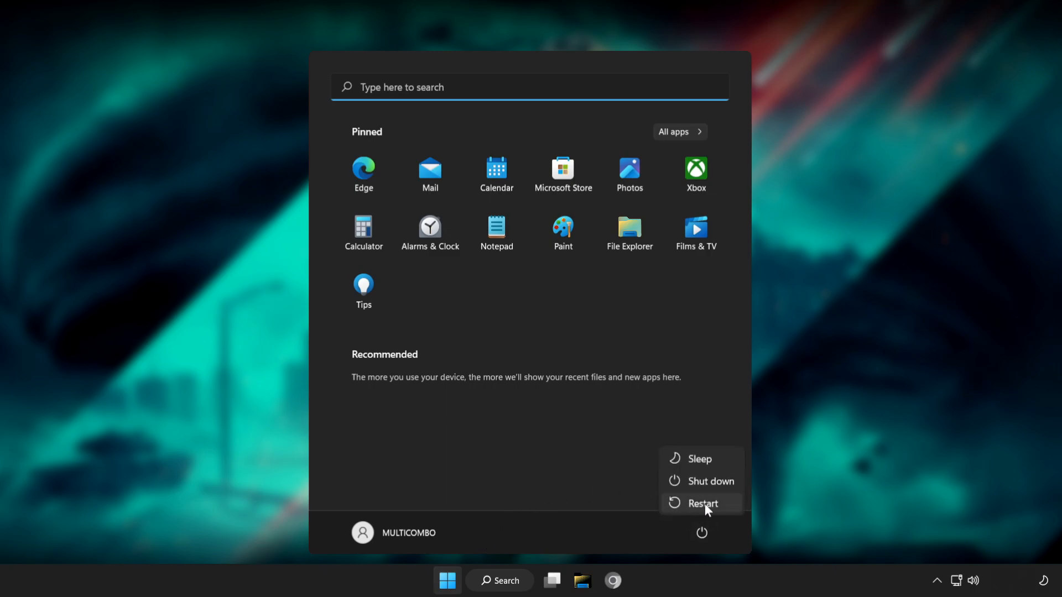
{"action": "mouse_move", "coordinate": [703, 504]}
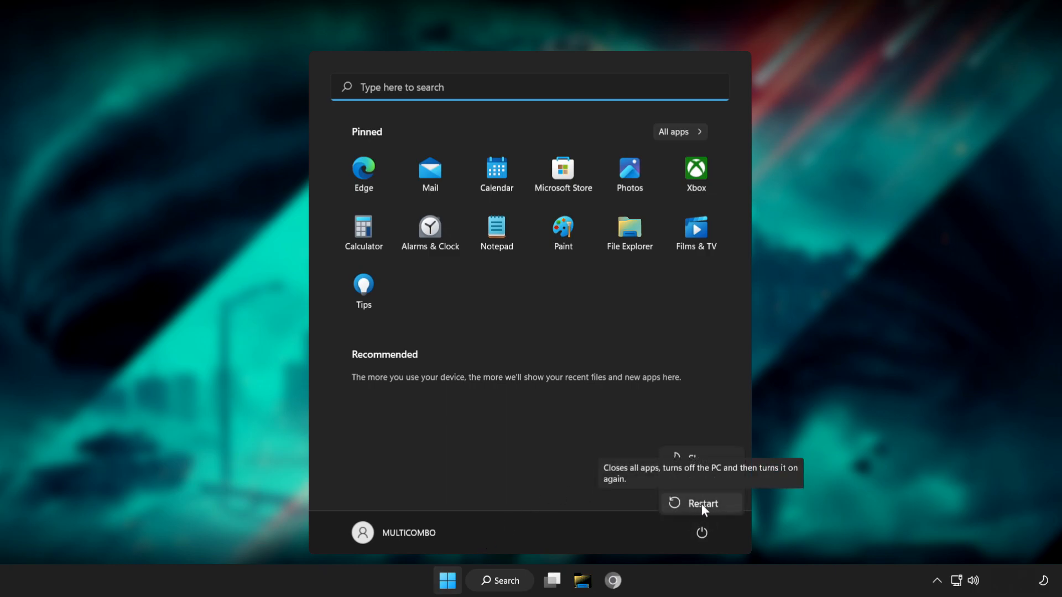
{"action": "mouse_move", "coordinate": [662, 491]}
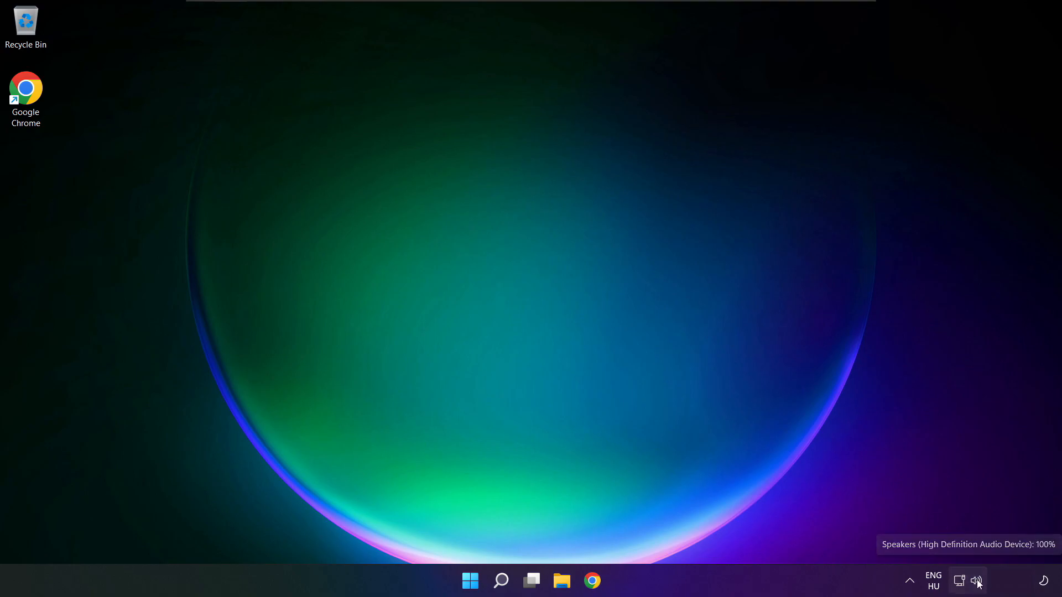
Reach the Settings Sound page through Quick Settings' More volume settings
{"action": "left_click", "coordinate": [976, 580]}
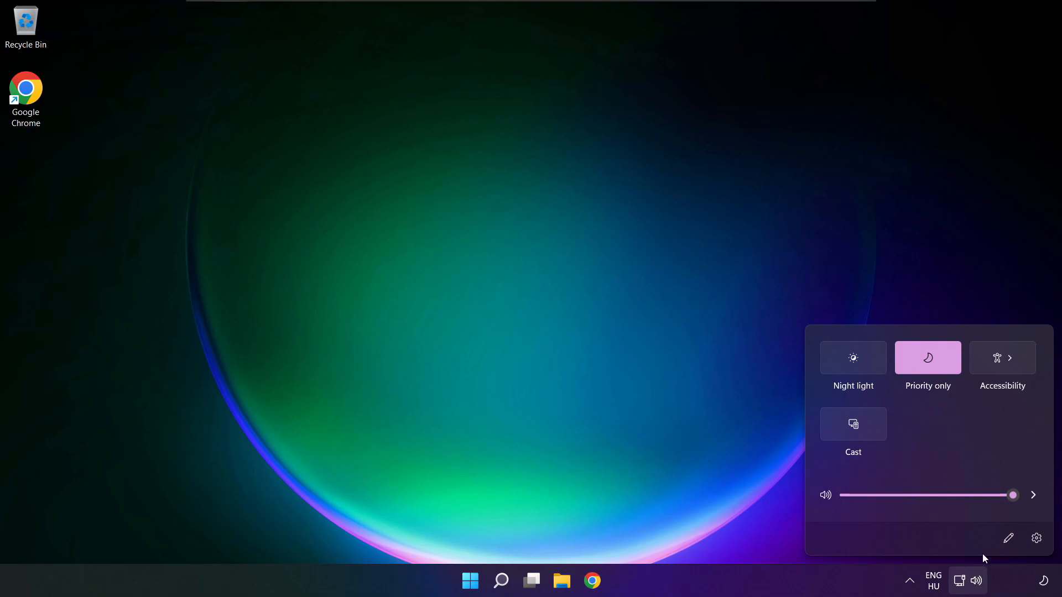
{"action": "left_click", "coordinate": [1033, 495]}
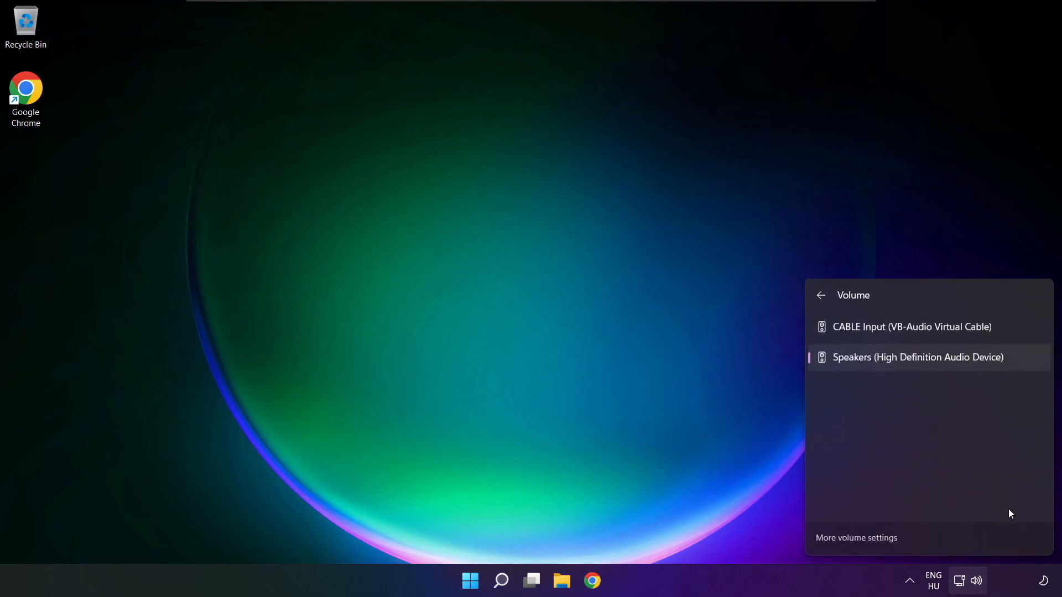
{"action": "mouse_move", "coordinate": [861, 545]}
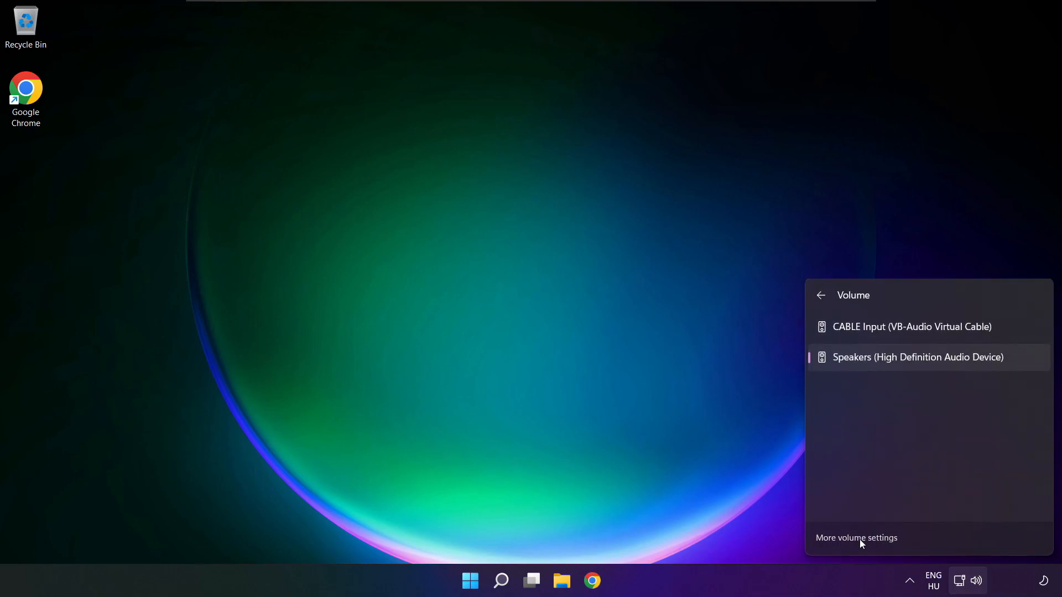
{"action": "left_click", "coordinate": [856, 538]}
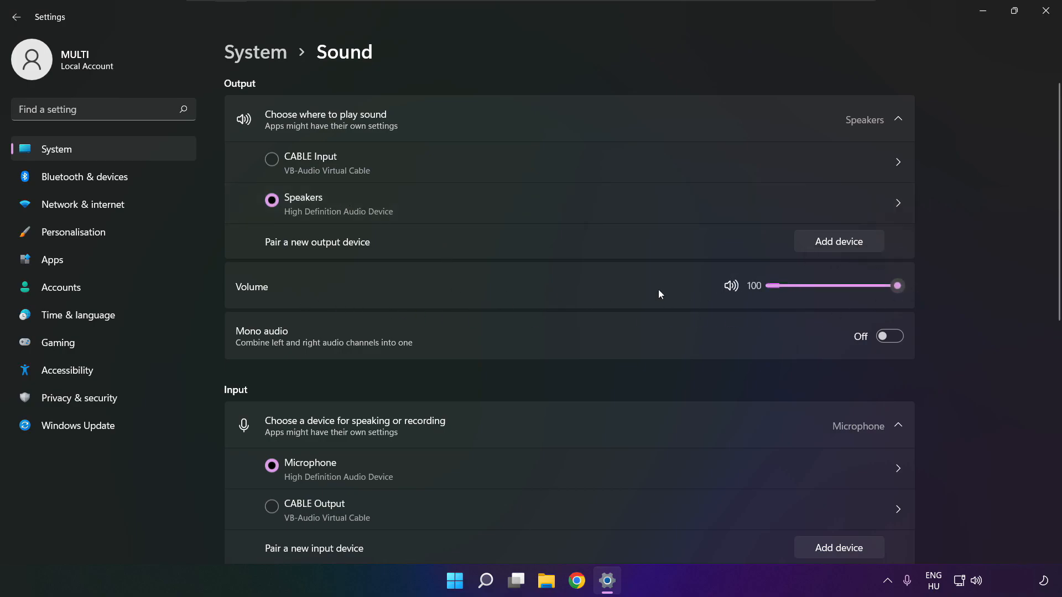
{"action": "mouse_move", "coordinate": [1022, 284]}
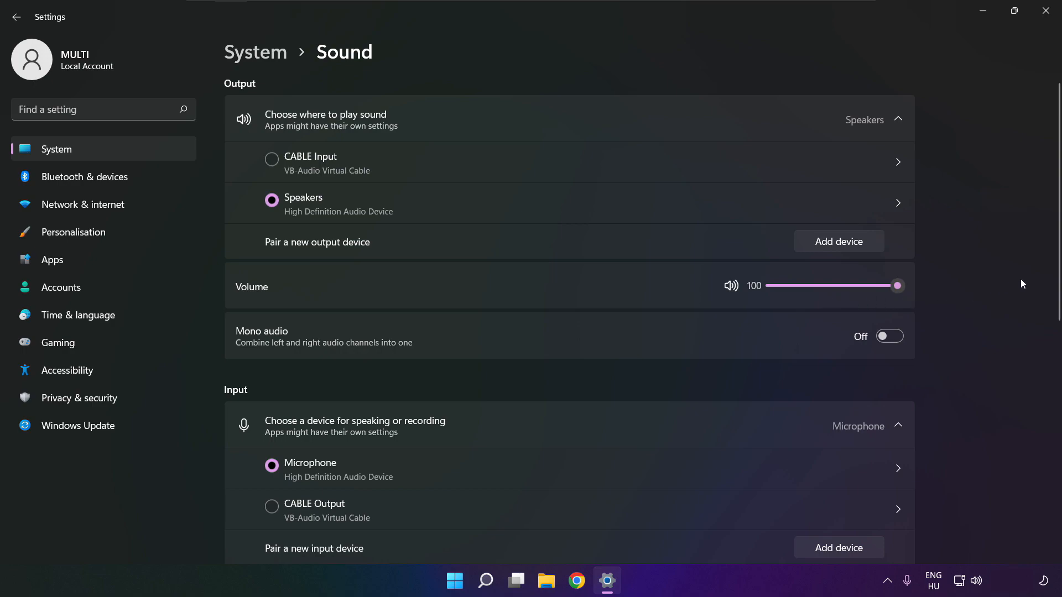
Scroll the System > Sound page down to the Advanced section's More sound settings
{"action": "scroll", "scroll_direction": "down", "scroll_amount": 3}
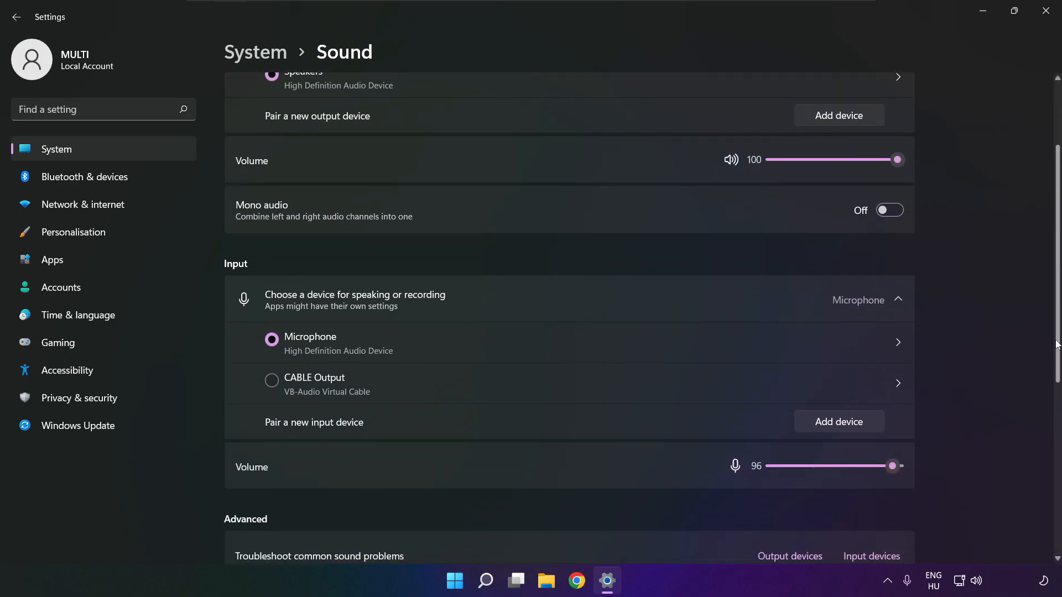
{"action": "scroll", "scroll_direction": "down", "scroll_amount": 3}
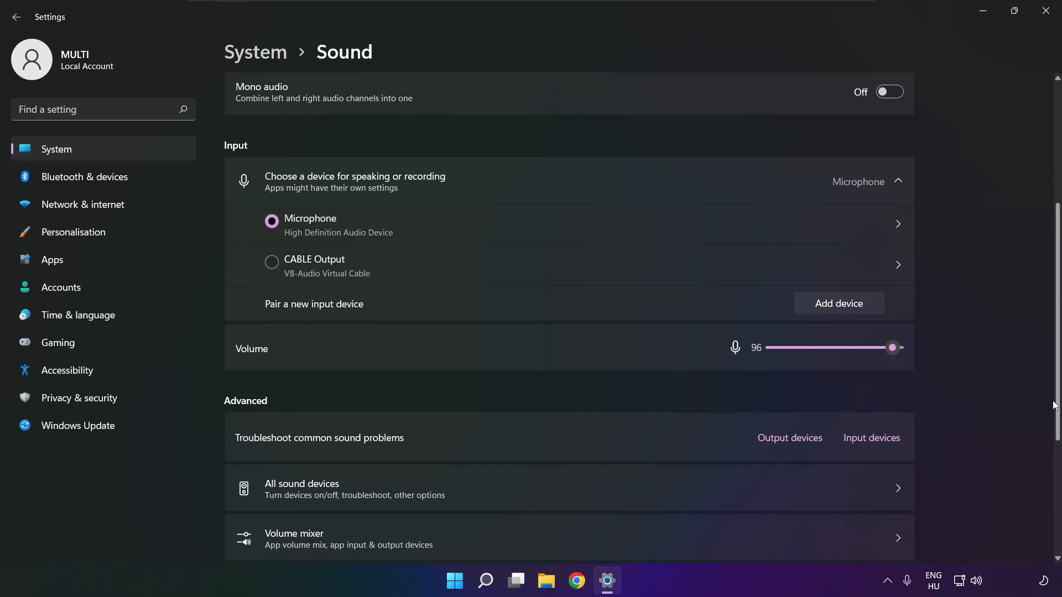
{"action": "scroll", "scroll_direction": "down", "scroll_amount": 3}
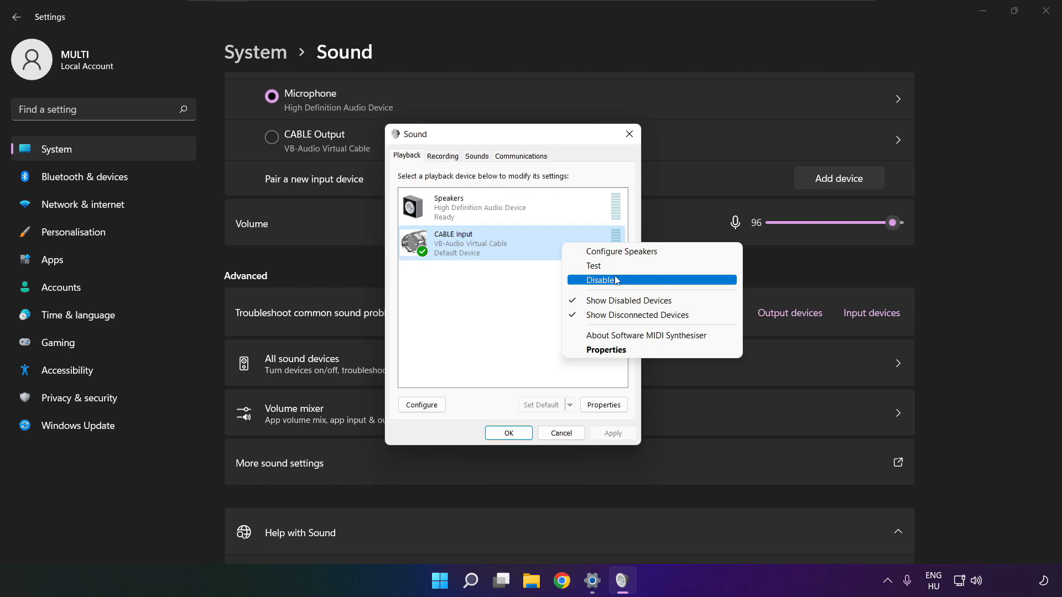
Disable CABLE Input on the Playback tab, leaving Speakers as the default device
{"action": "left_click", "coordinate": [600, 280]}
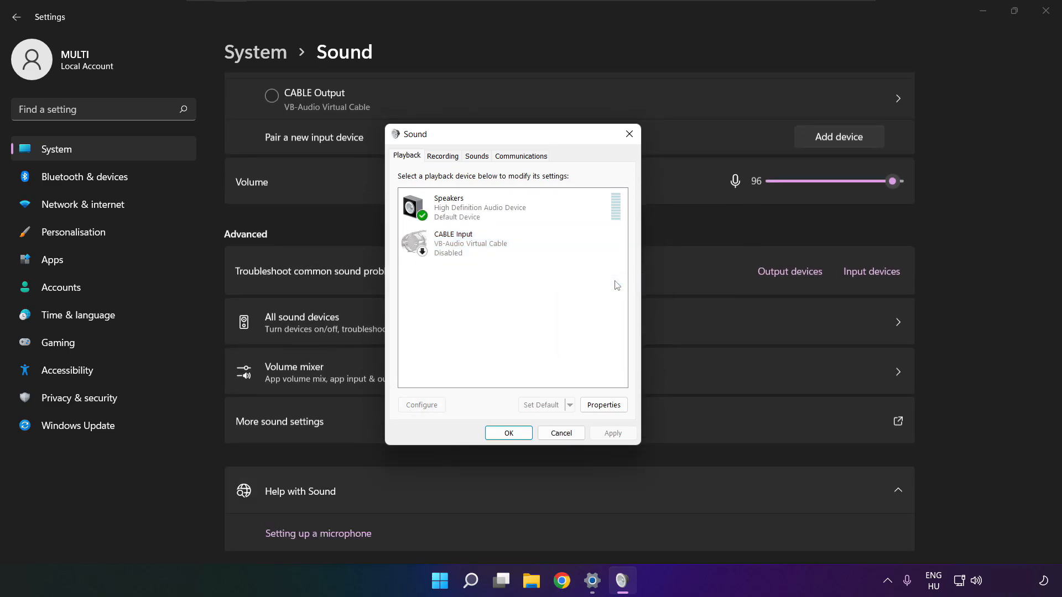
{"action": "left_click", "coordinate": [474, 207]}
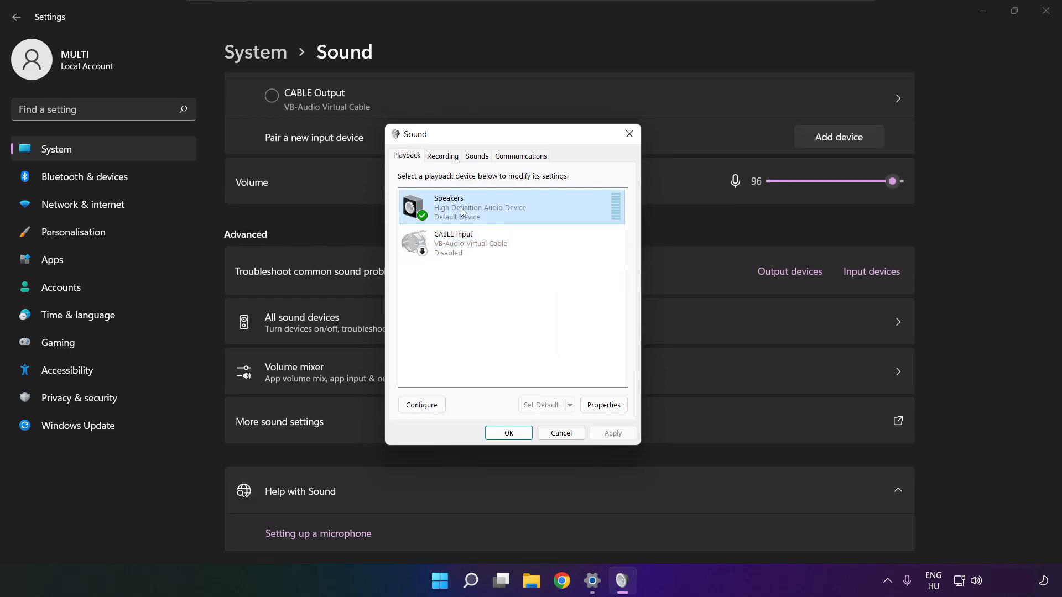
{"action": "right_click", "coordinate": [463, 207]}
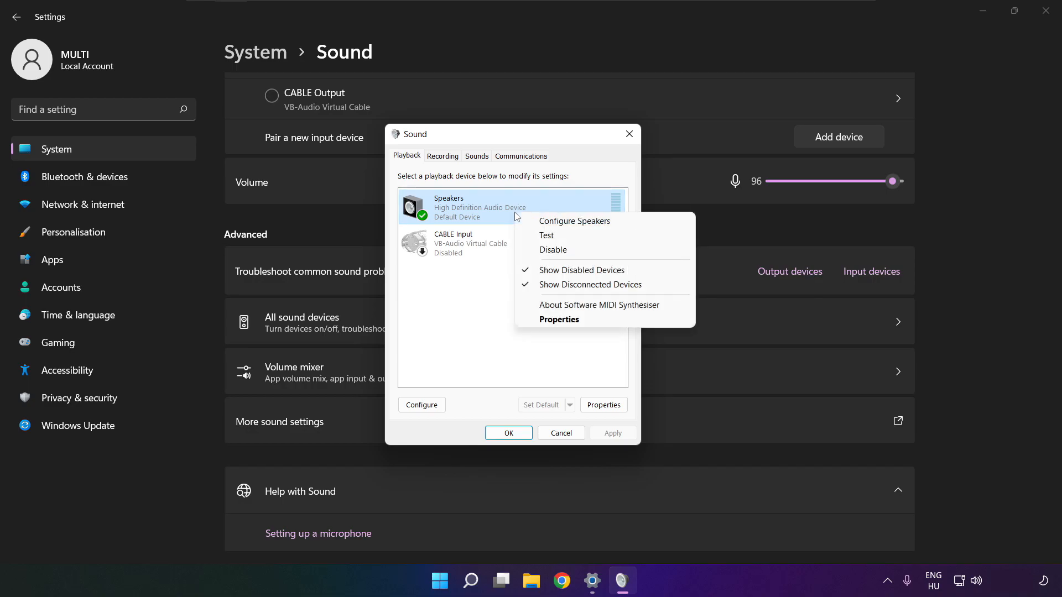
{"action": "left_click", "coordinate": [585, 226]}
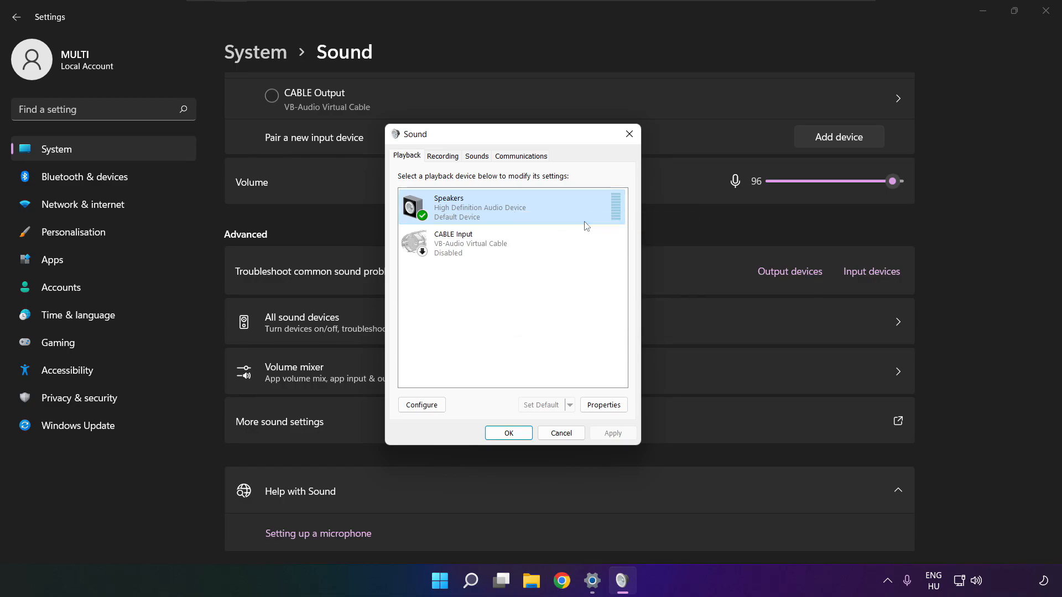
Run Speaker Setup as 7.1 Surround with all optional speakers kept, and finish it
{"action": "left_click", "coordinate": [420, 404]}
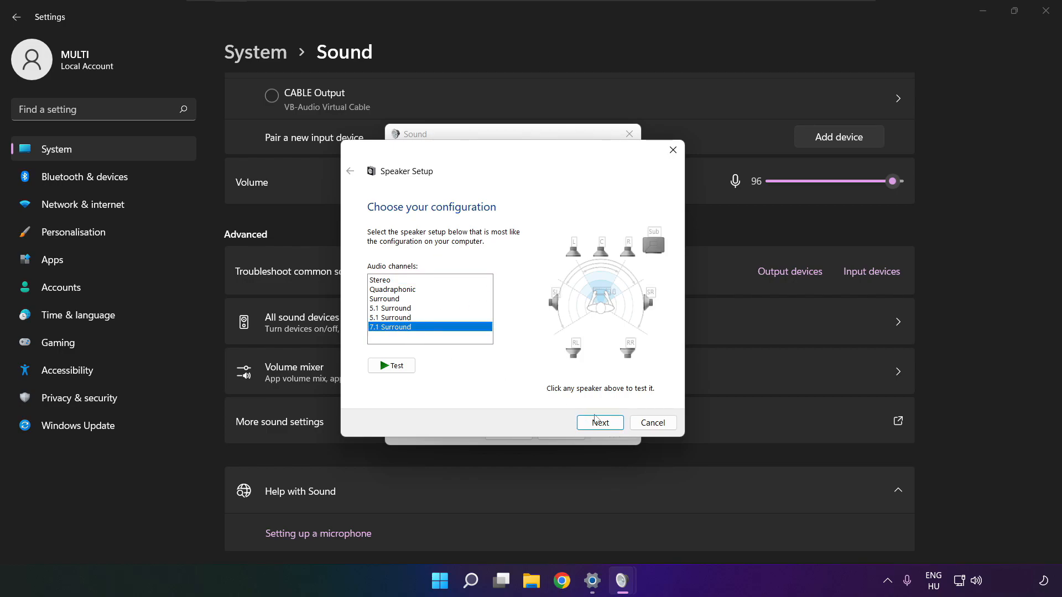
{"action": "left_click", "coordinate": [599, 423]}
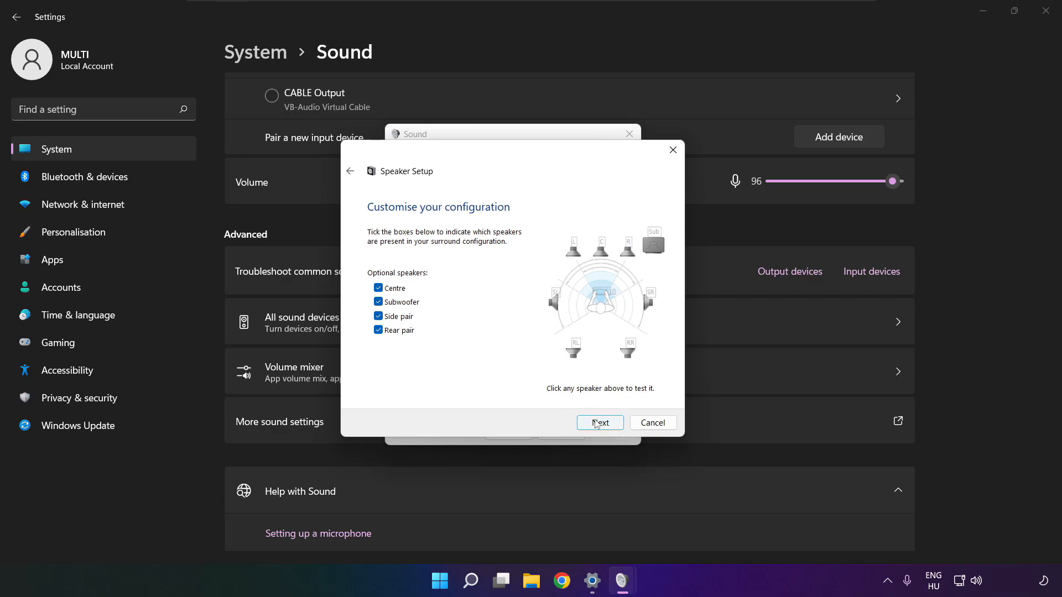
{"action": "left_click", "coordinate": [599, 423]}
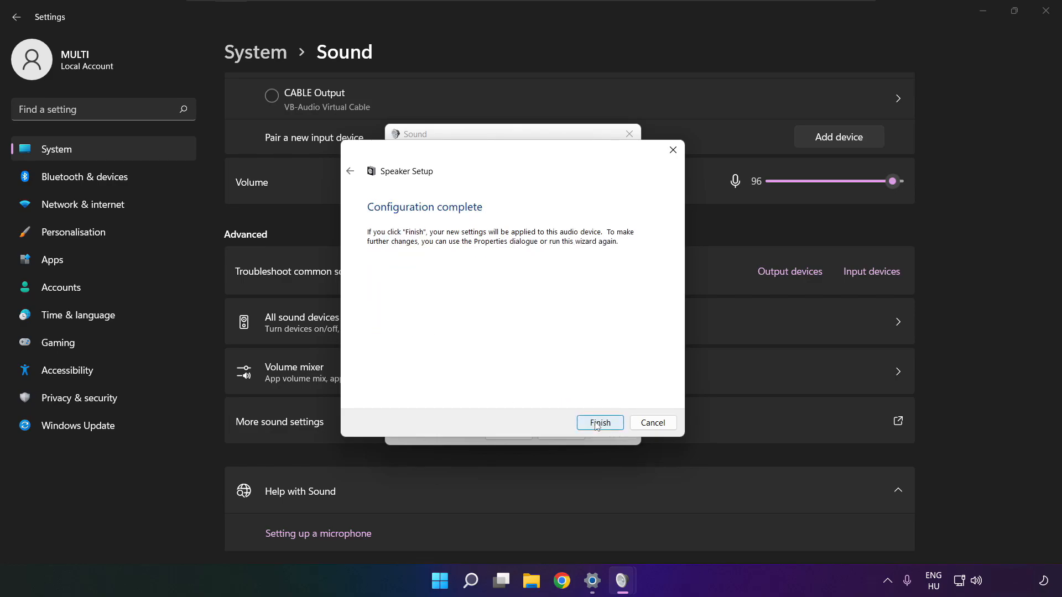
{"action": "left_click", "coordinate": [599, 423]}
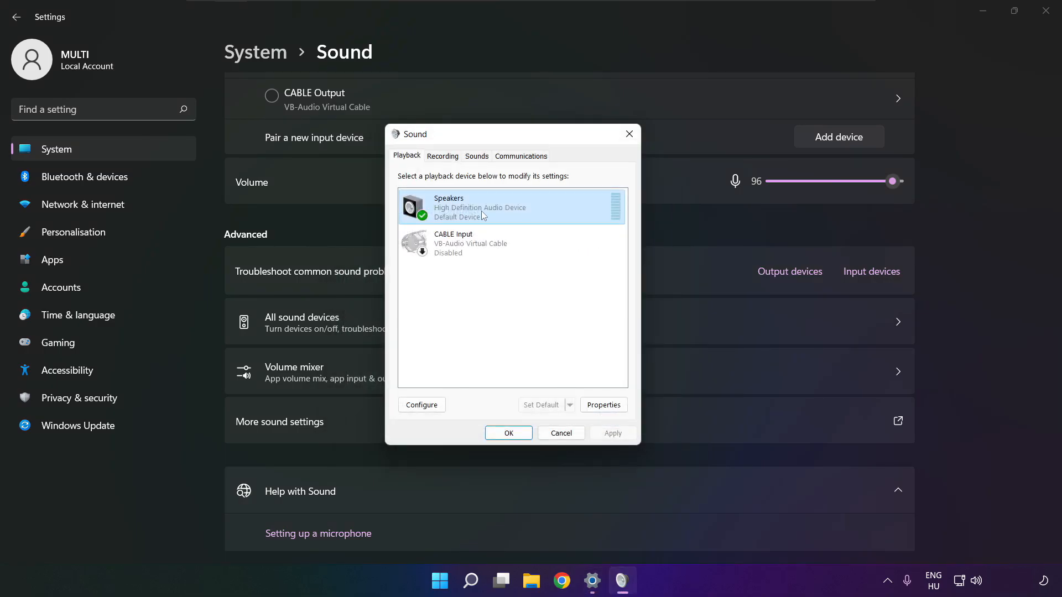
In Speakers Properties, disable all audio enhancements and apply the change
{"action": "left_click", "coordinate": [603, 405]}
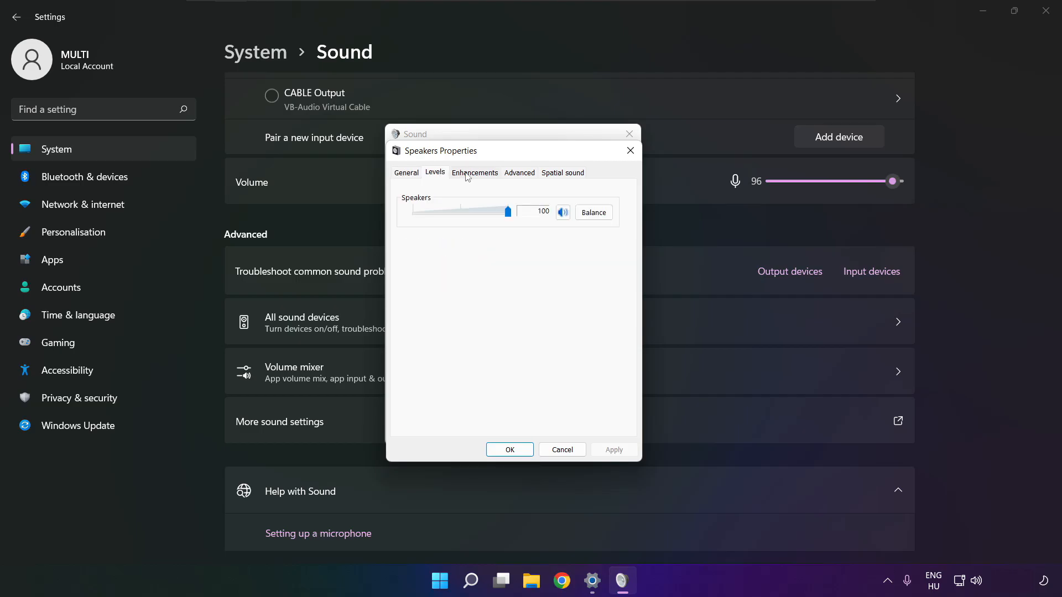
{"action": "left_click", "coordinate": [475, 173]}
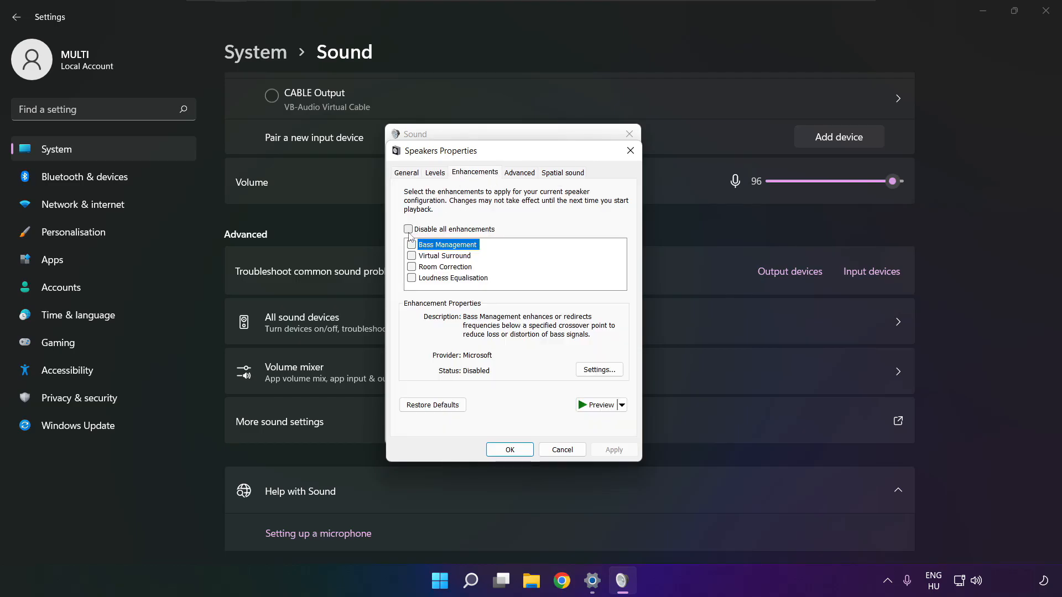
{"action": "left_click", "coordinate": [408, 229]}
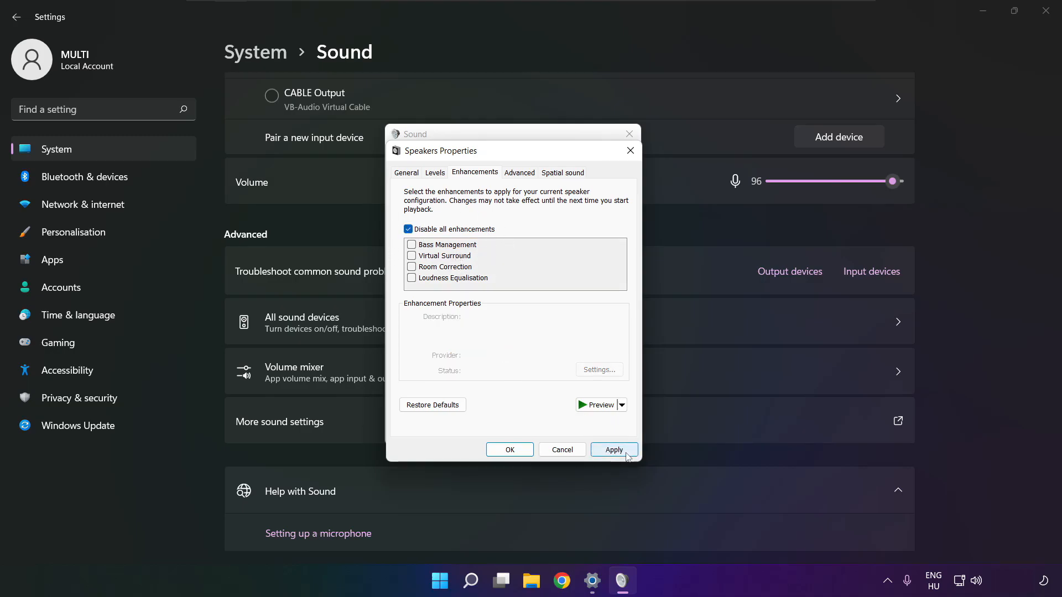
{"action": "left_click", "coordinate": [611, 449]}
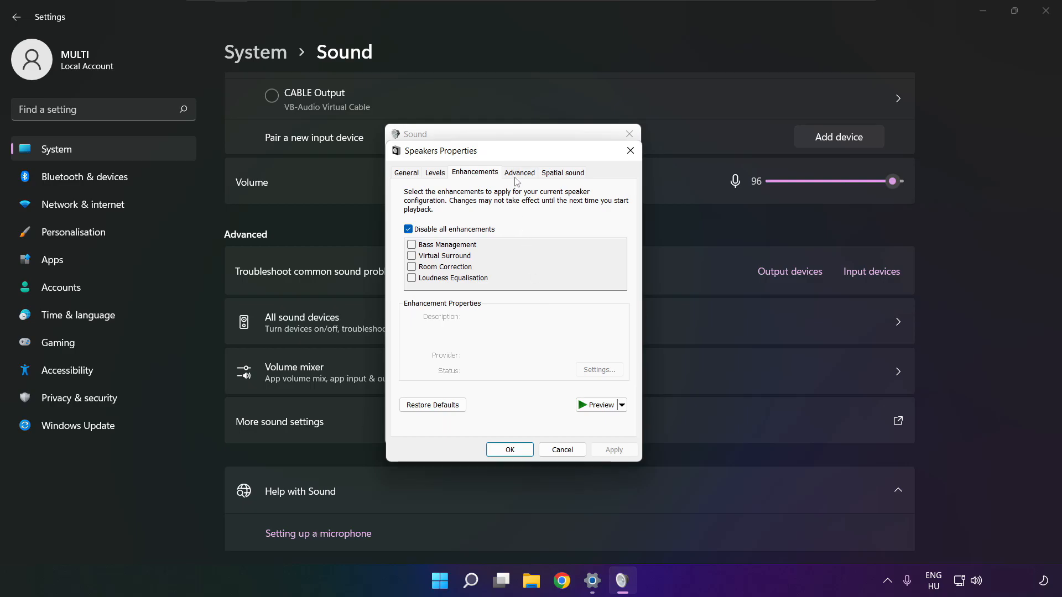
Set the Speakers default format to 16 bit, 48000 Hz (DVD Quality) and save with OK
{"action": "left_click", "coordinate": [520, 172]}
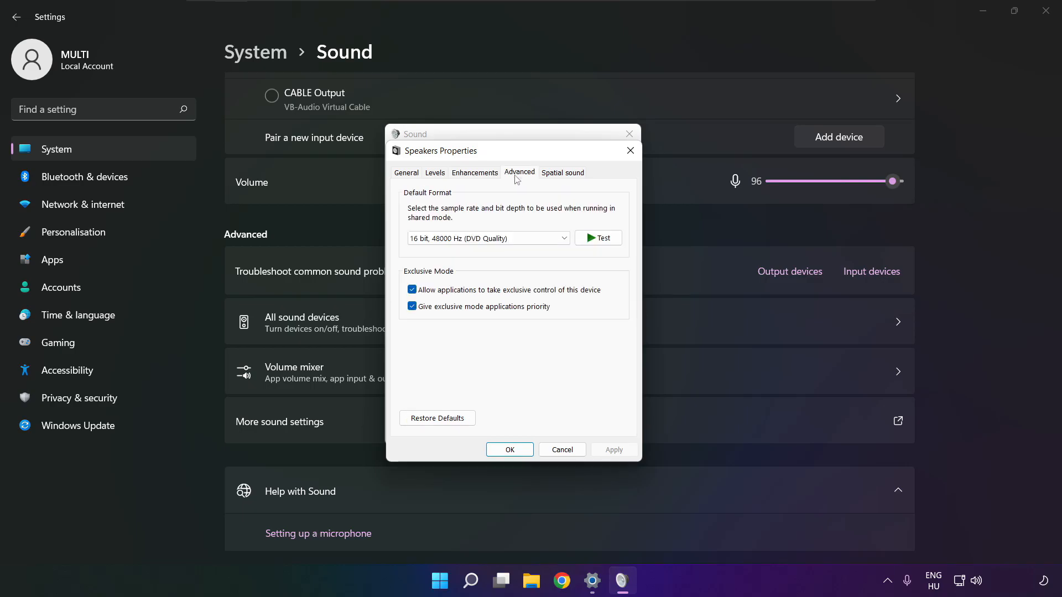
{"action": "left_click", "coordinate": [488, 237]}
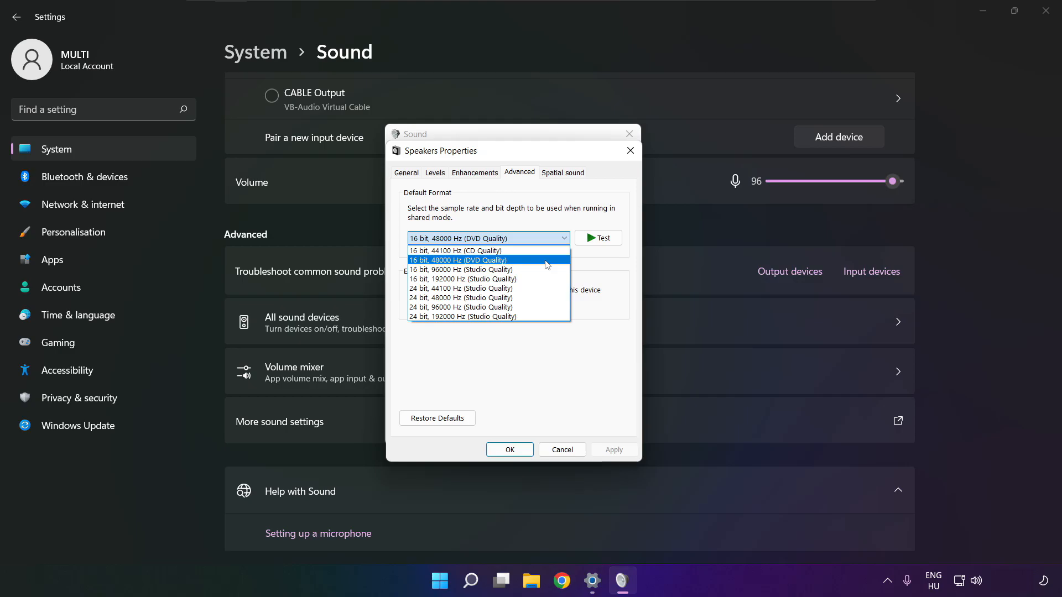
{"action": "left_click", "coordinate": [458, 260]}
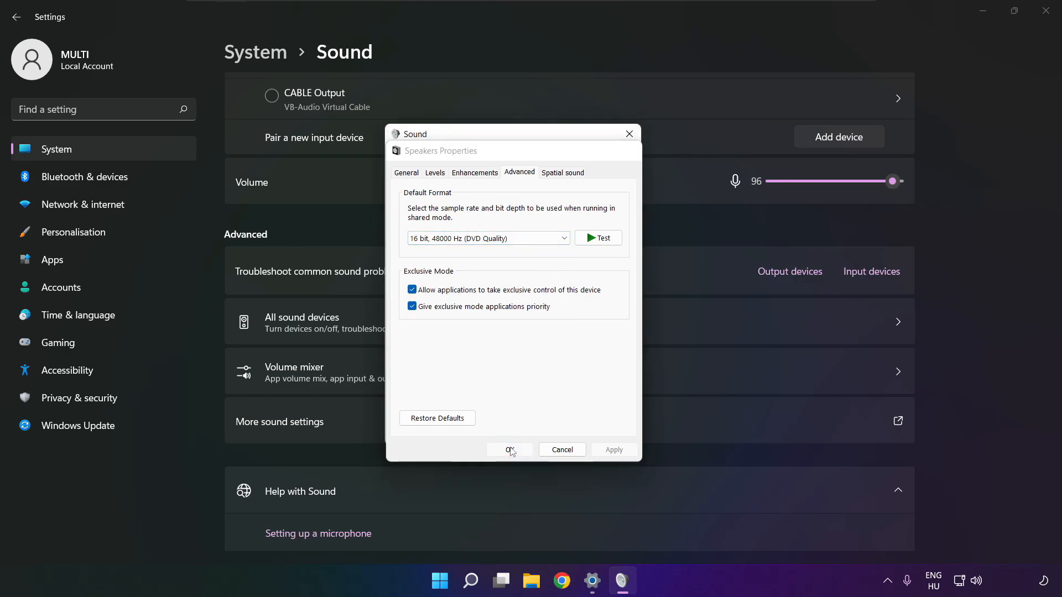
{"action": "left_click", "coordinate": [508, 450]}
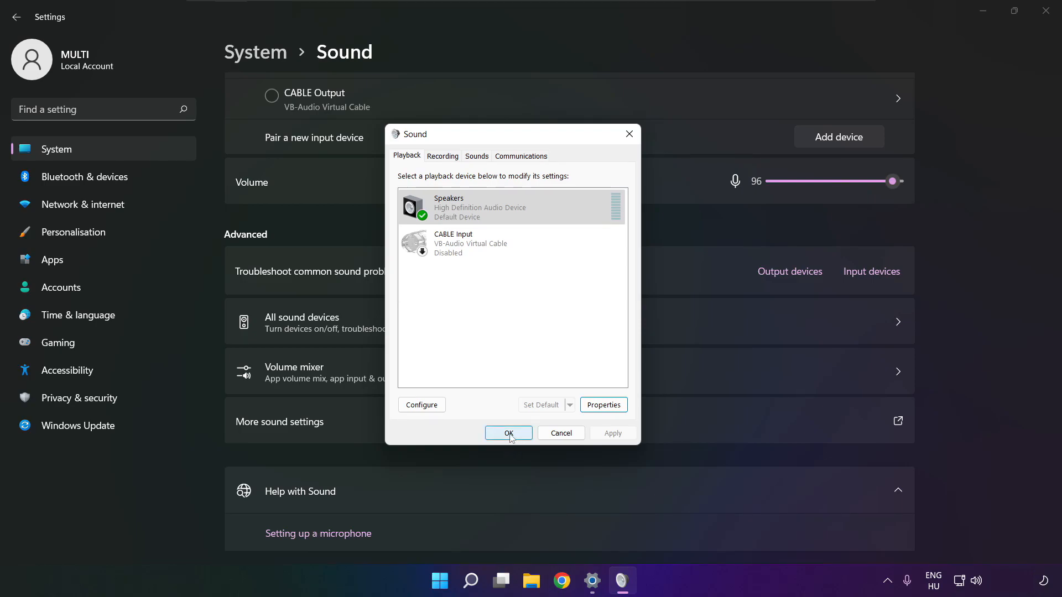
Close the Sound control panel, then open and dismiss the Start menu
{"action": "left_click", "coordinate": [508, 432]}
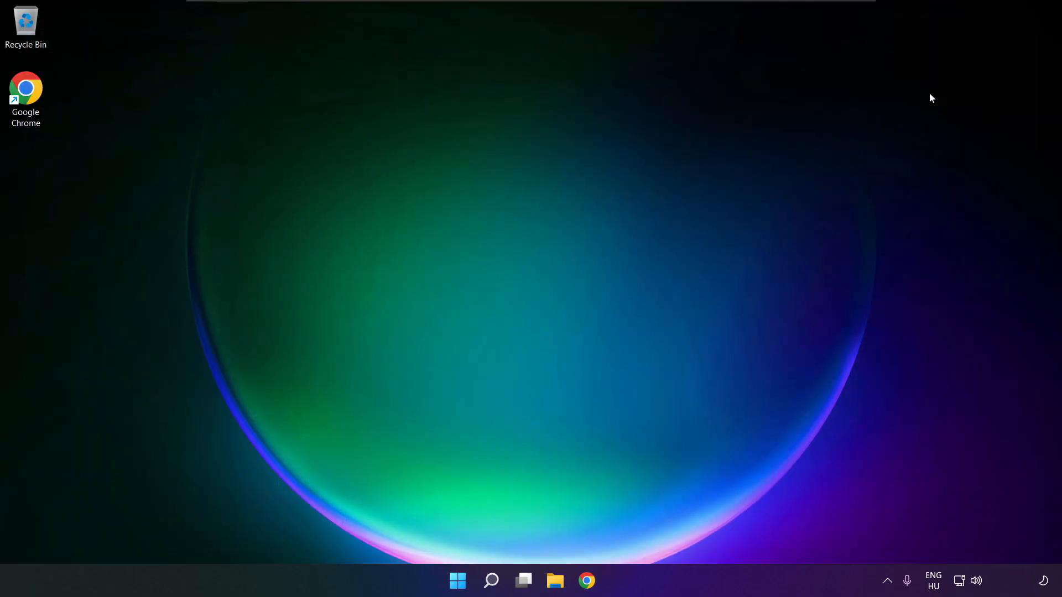
{"action": "left_click", "coordinate": [457, 581]}
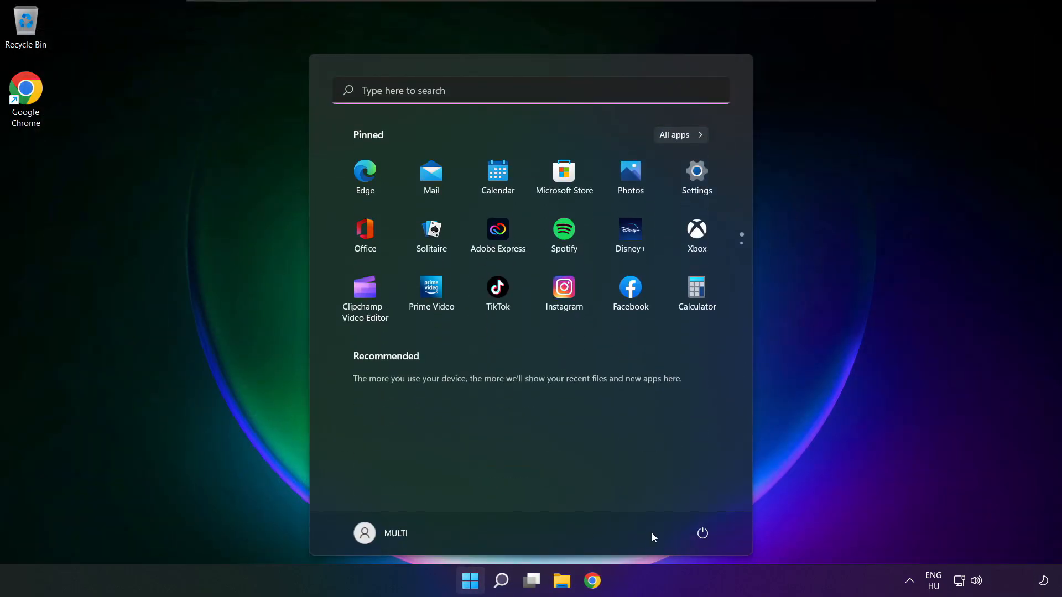
{"action": "left_click", "coordinate": [702, 533]}
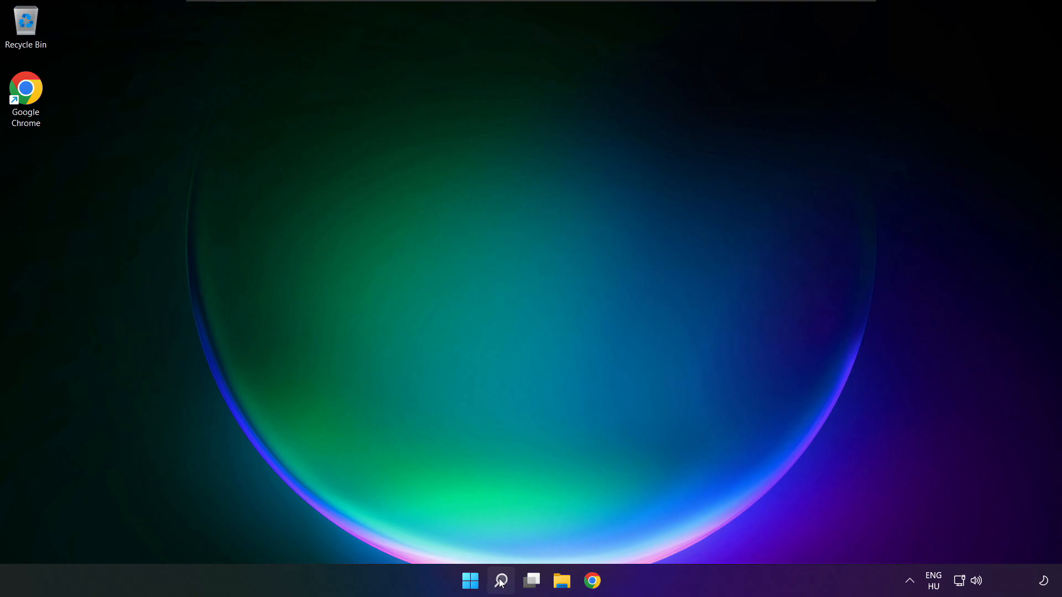
Search for 'device Manager' from the taskbar to open Device Manager
{"action": "left_click", "coordinate": [499, 581]}
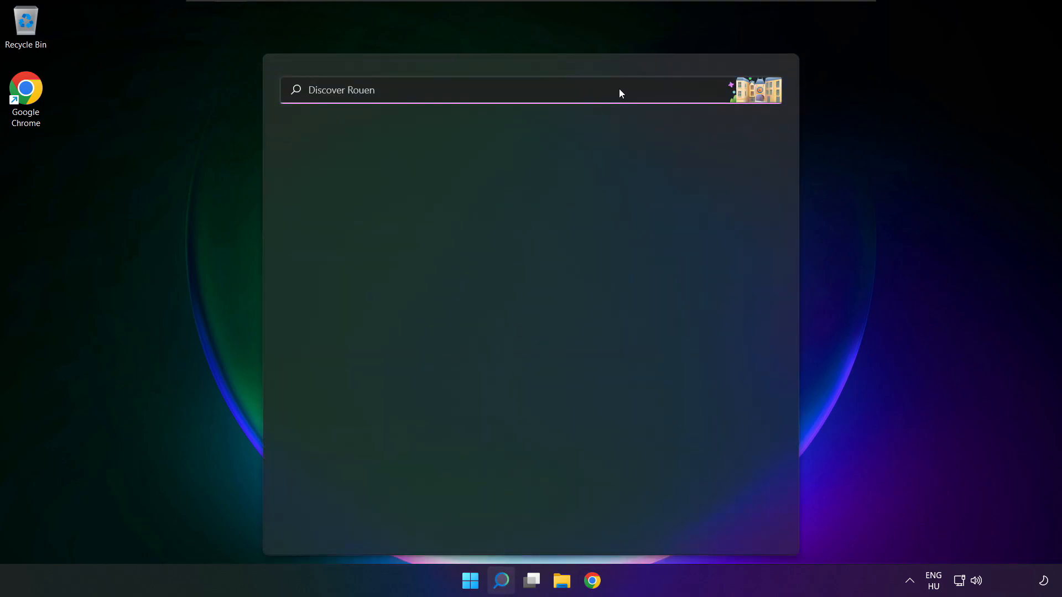
{"action": "type", "text": "device Manager"}
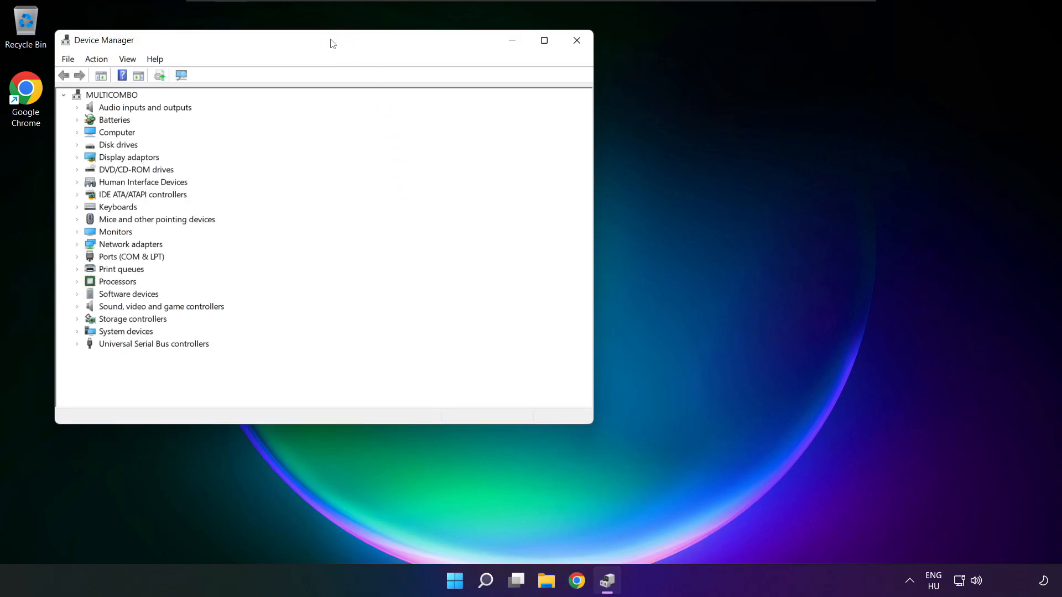
Expand Sound, video and game controllers and show the context menu for High Definition Audio Device
{"action": "left_click_drag", "start_coordinate": [332, 40], "coordinate": [555, 95]}
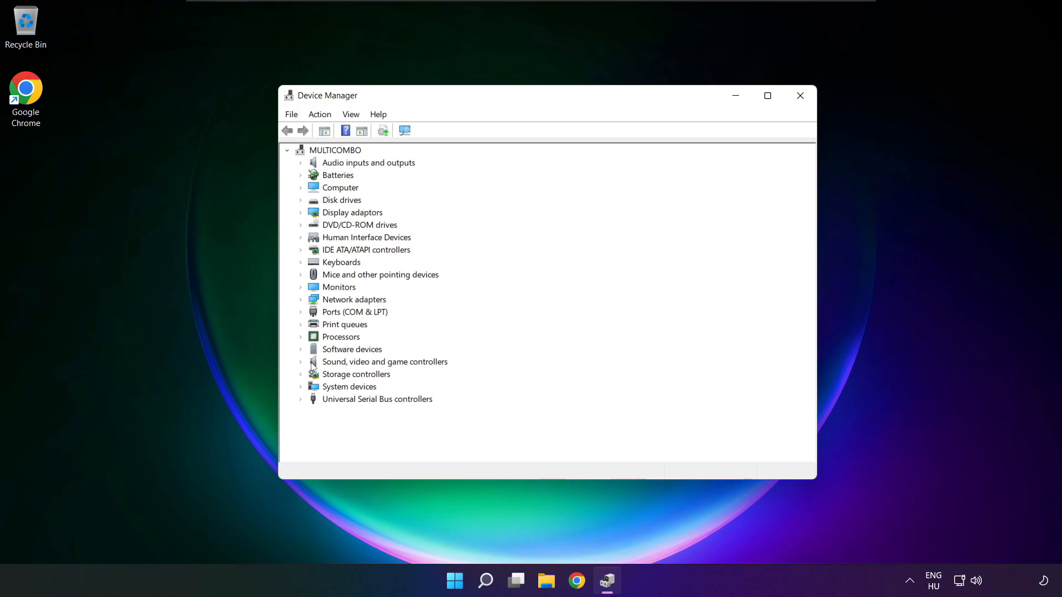
{"action": "left_click", "coordinate": [385, 361]}
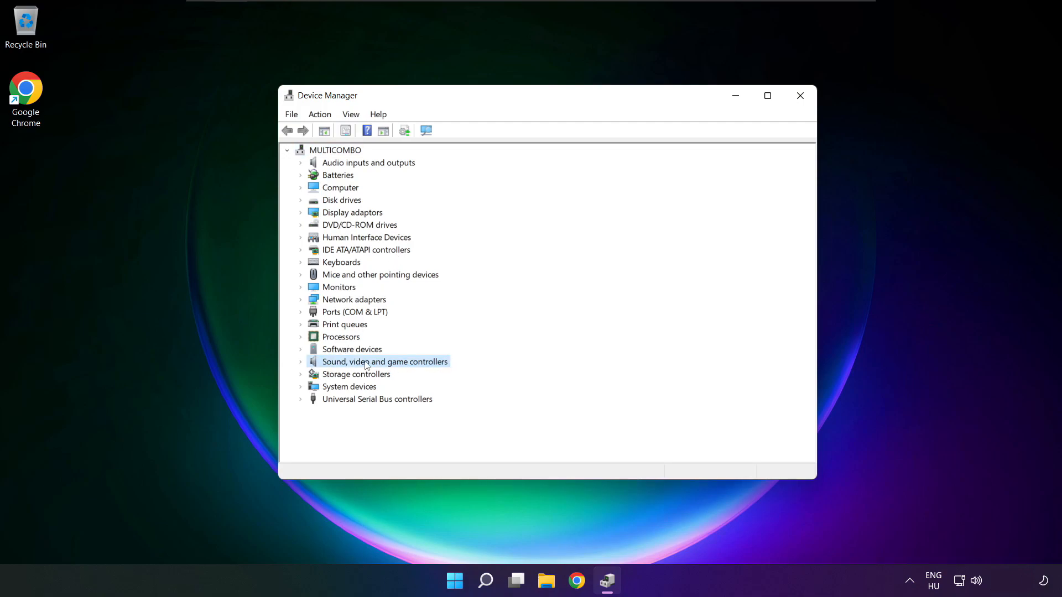
{"action": "left_click", "coordinate": [301, 361]}
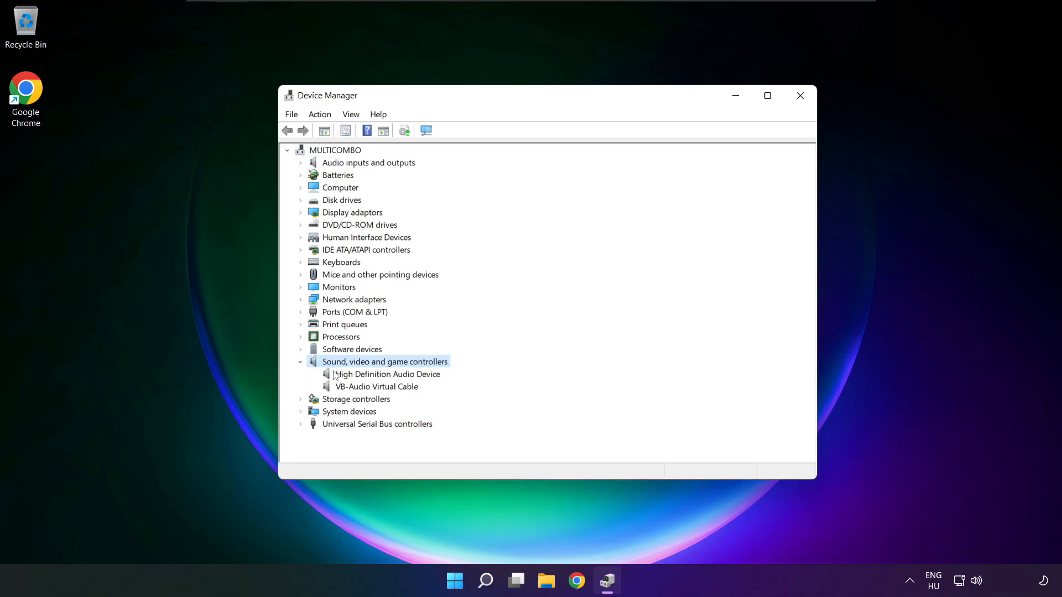
{"action": "left_click", "coordinate": [387, 374]}
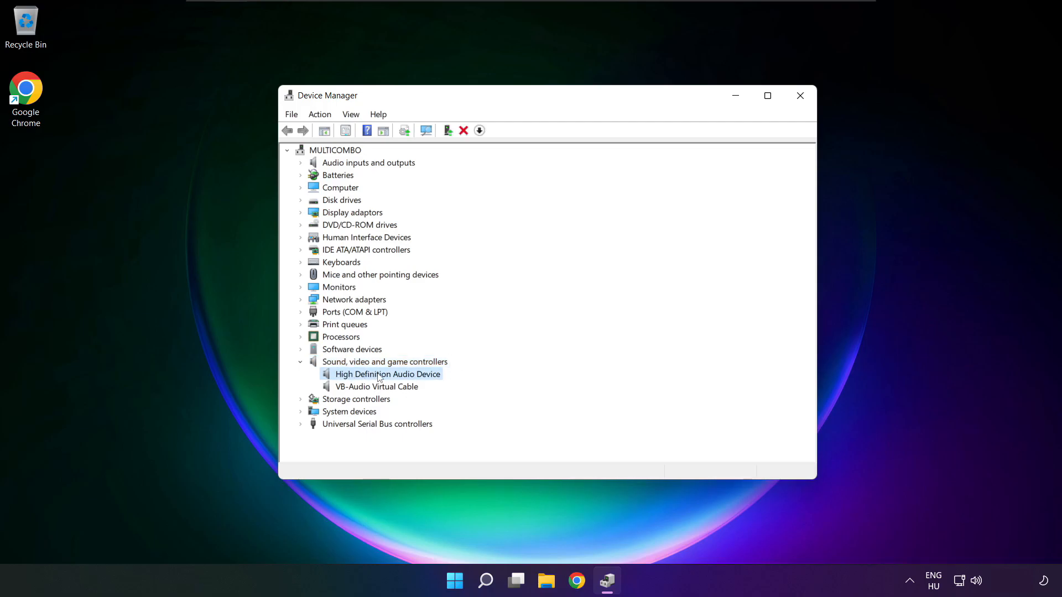
{"action": "right_click", "coordinate": [387, 374]}
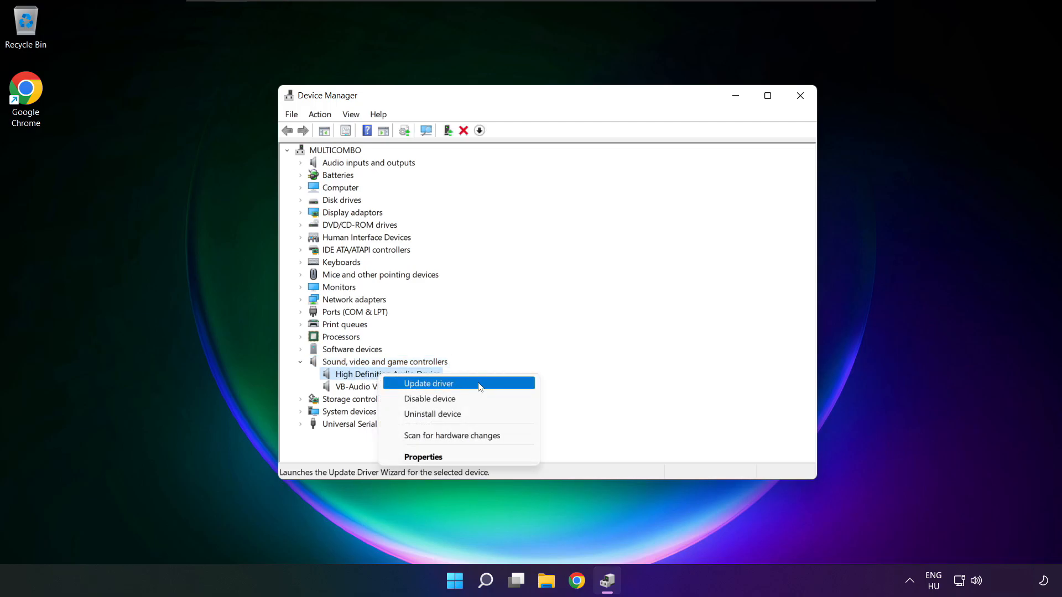
Start Update driver, choosing Browse my computer and picking from the list of available drivers
{"action": "left_click", "coordinate": [427, 384]}
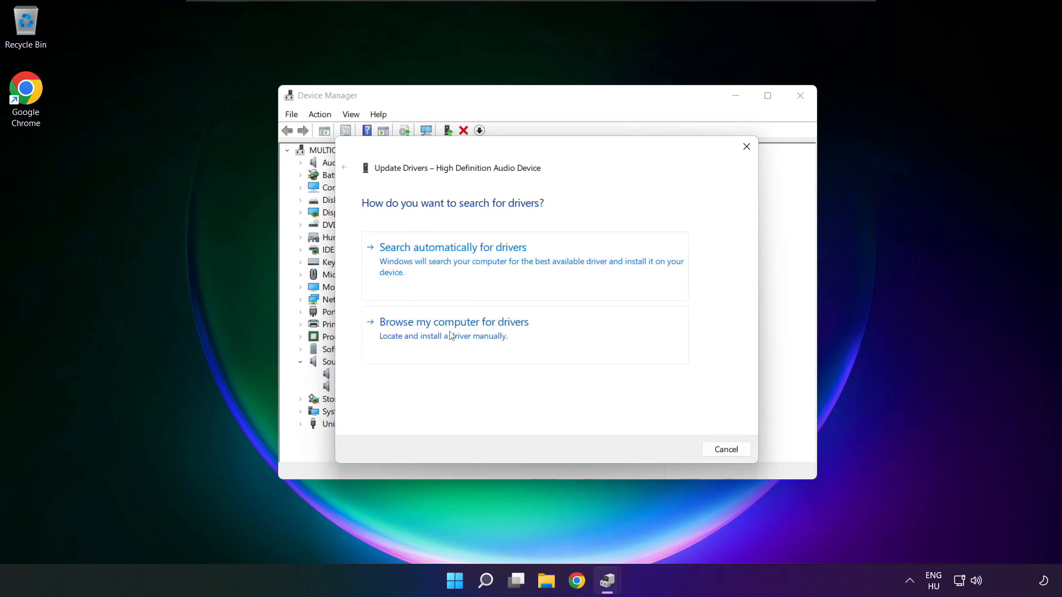
{"action": "left_click", "coordinate": [454, 322]}
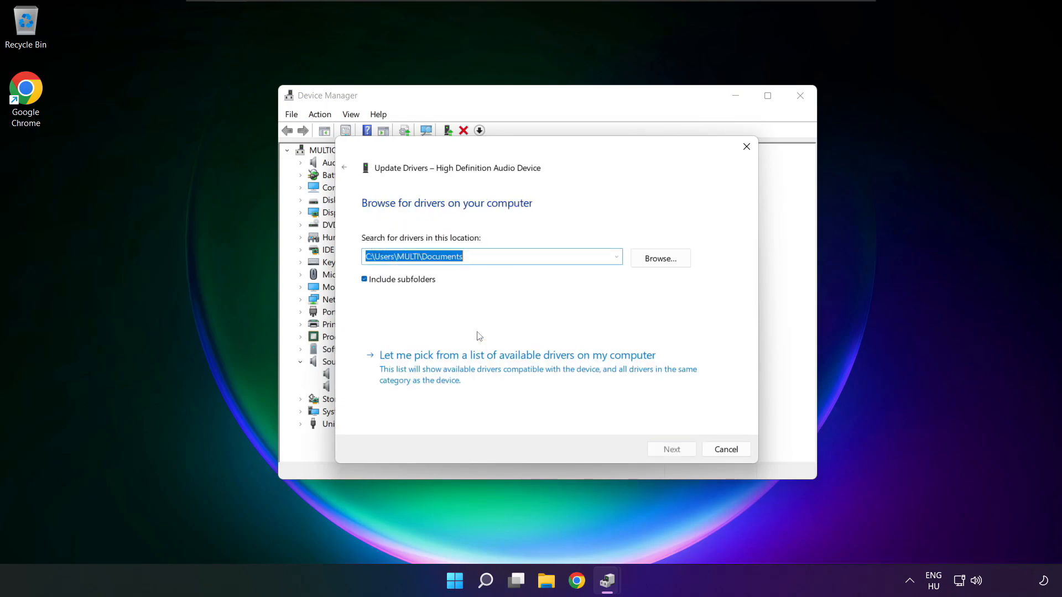
{"action": "left_click", "coordinate": [517, 355]}
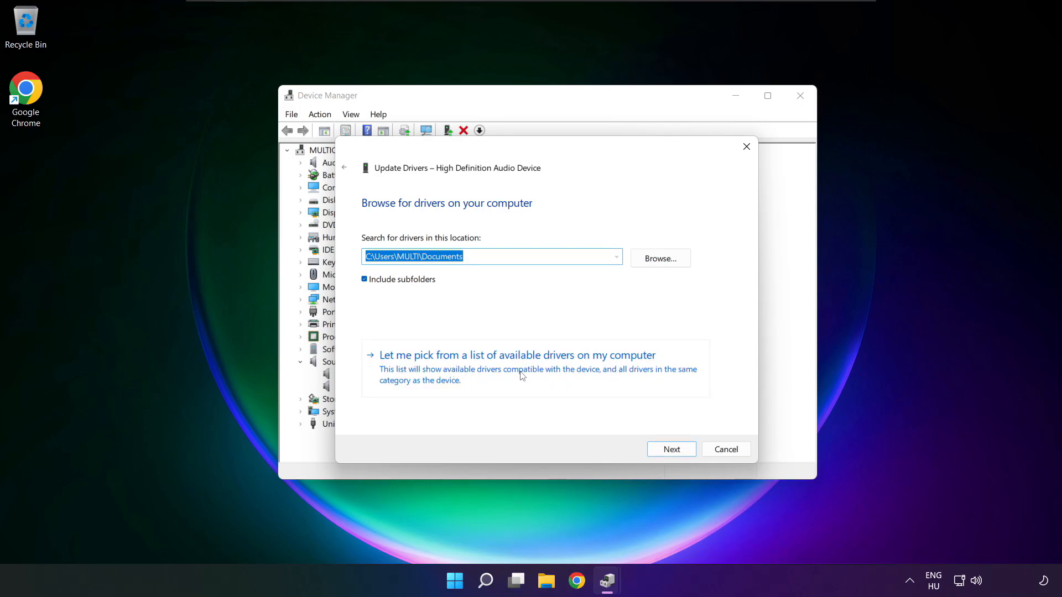
{"action": "left_click", "coordinate": [516, 355]}
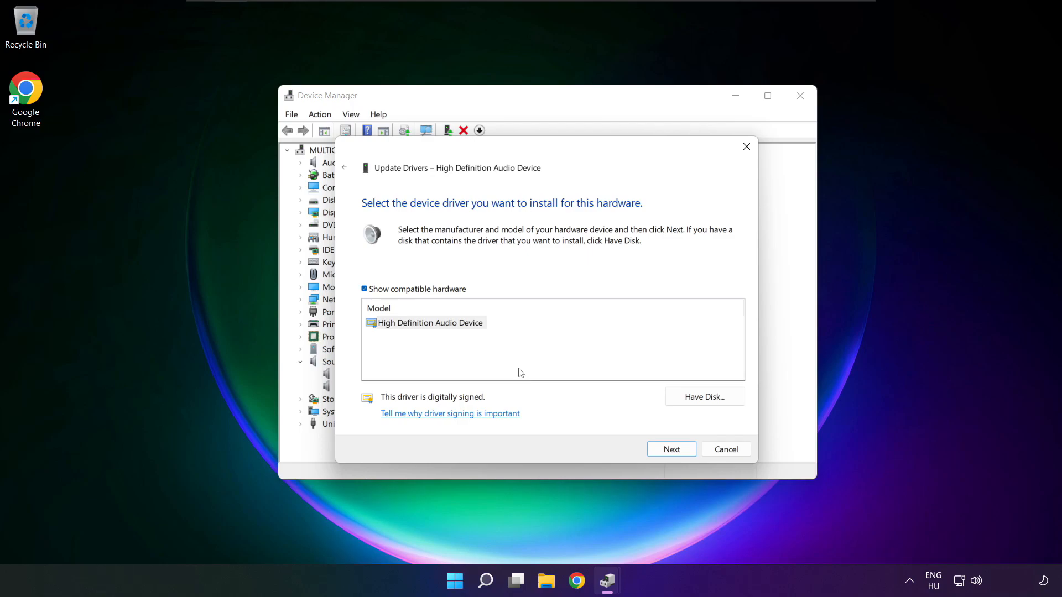
Install the High Definition Audio Device driver from the list, confirm the warning, and finish the wizard
{"action": "left_click", "coordinate": [429, 322]}
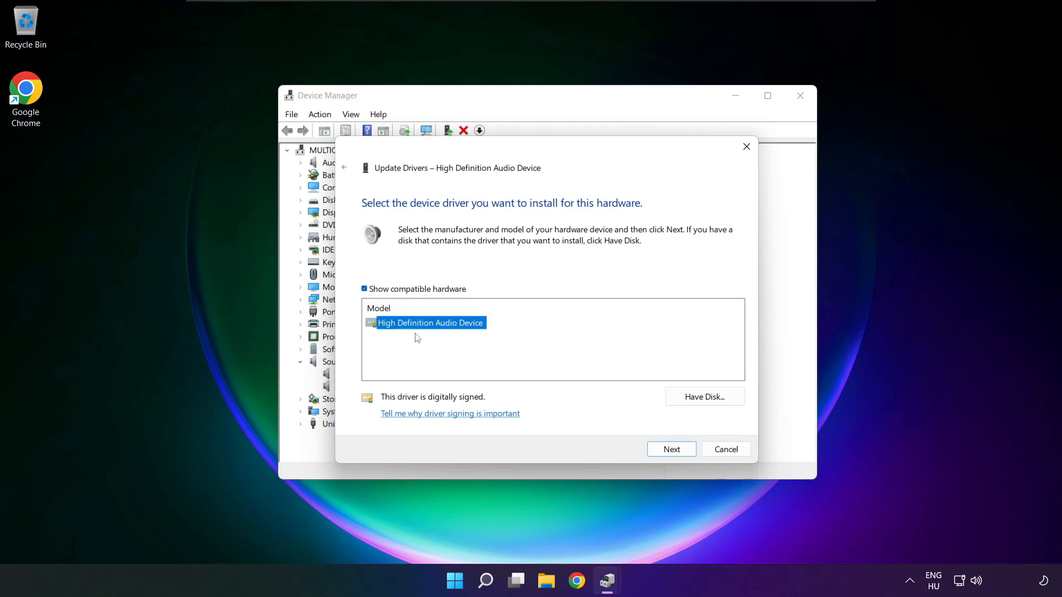
{"action": "mouse_move", "coordinate": [671, 449]}
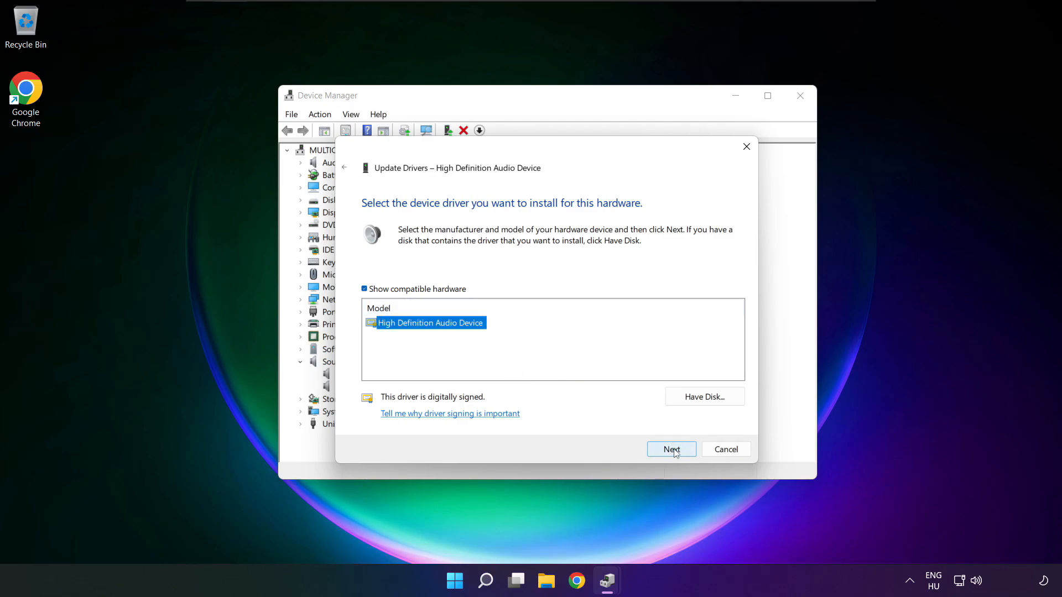
{"action": "left_click", "coordinate": [670, 449]}
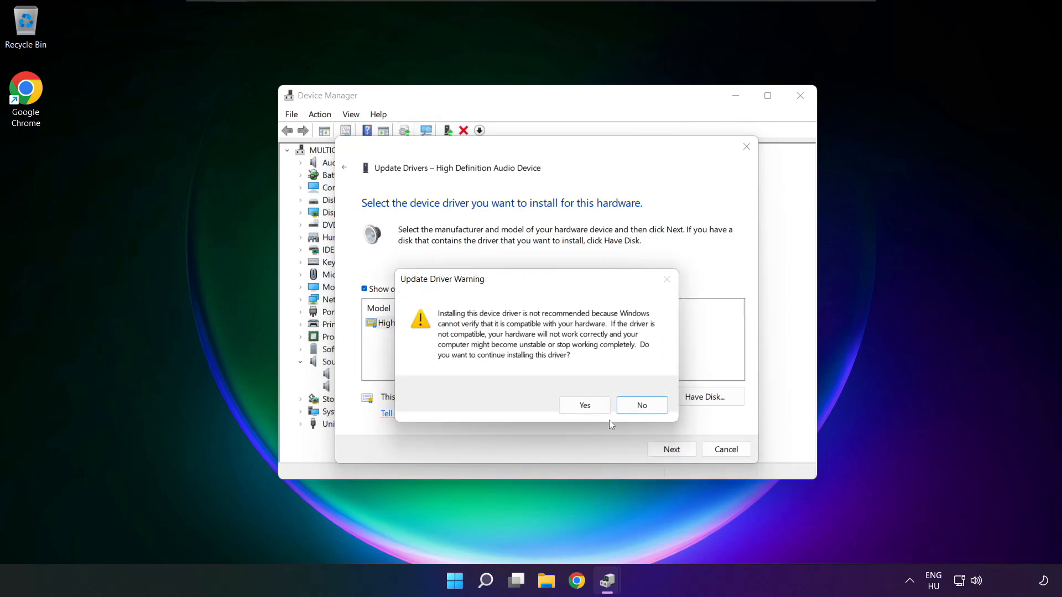
{"action": "left_click", "coordinate": [584, 405]}
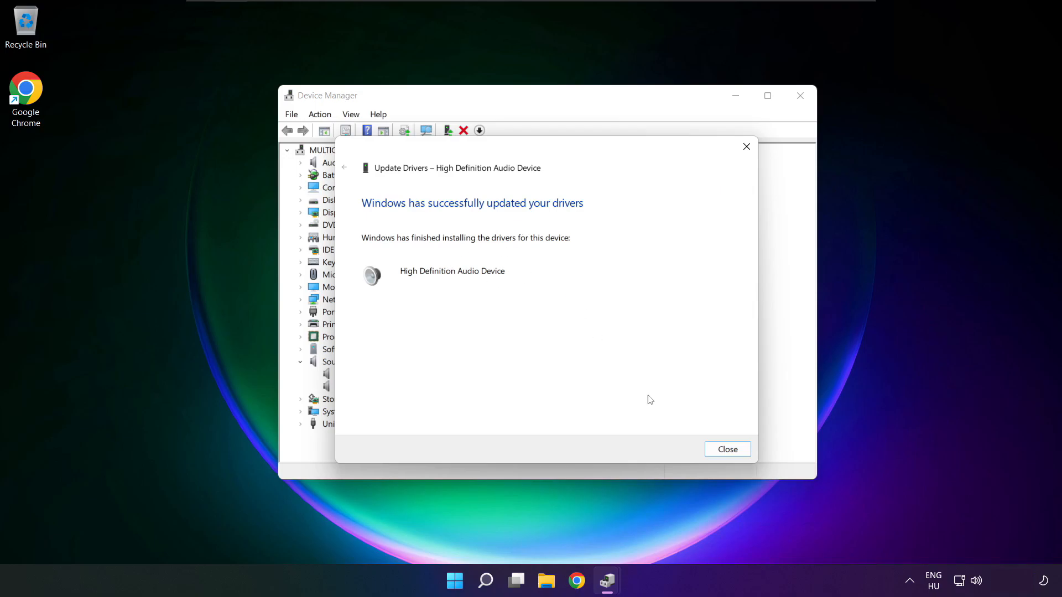
{"action": "left_click", "coordinate": [727, 449]}
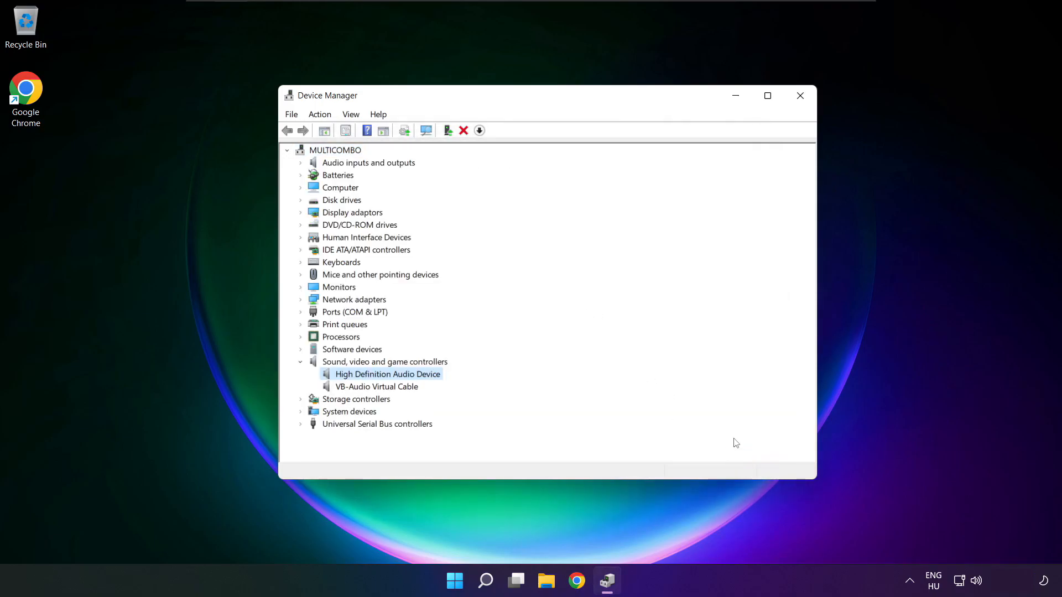
{"action": "mouse_move", "coordinate": [800, 95]}
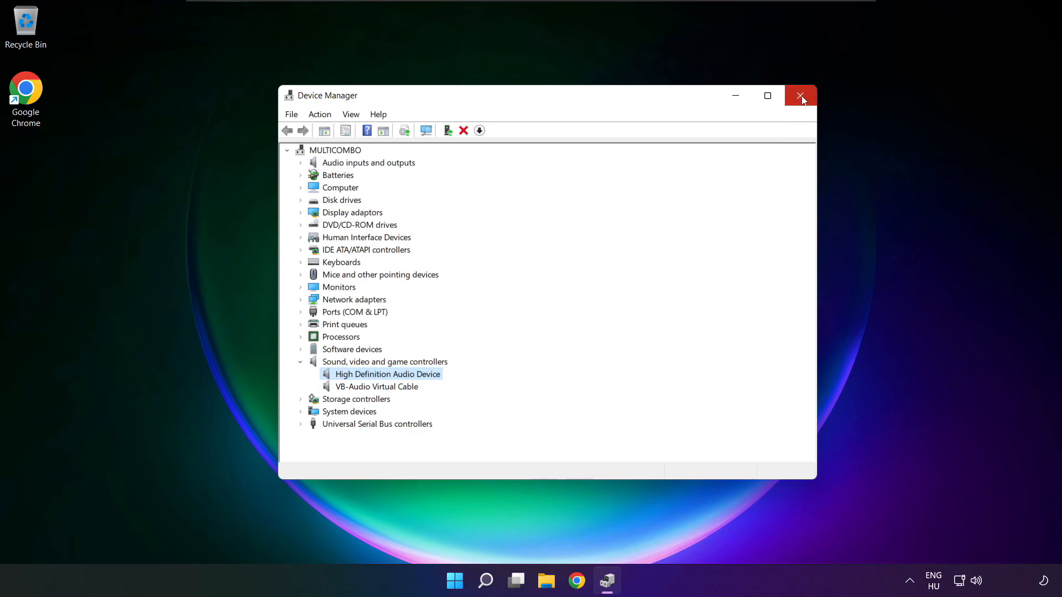
Close Device Manager and reopen Settings at the System > Sound page via Start
{"action": "left_click", "coordinate": [799, 95]}
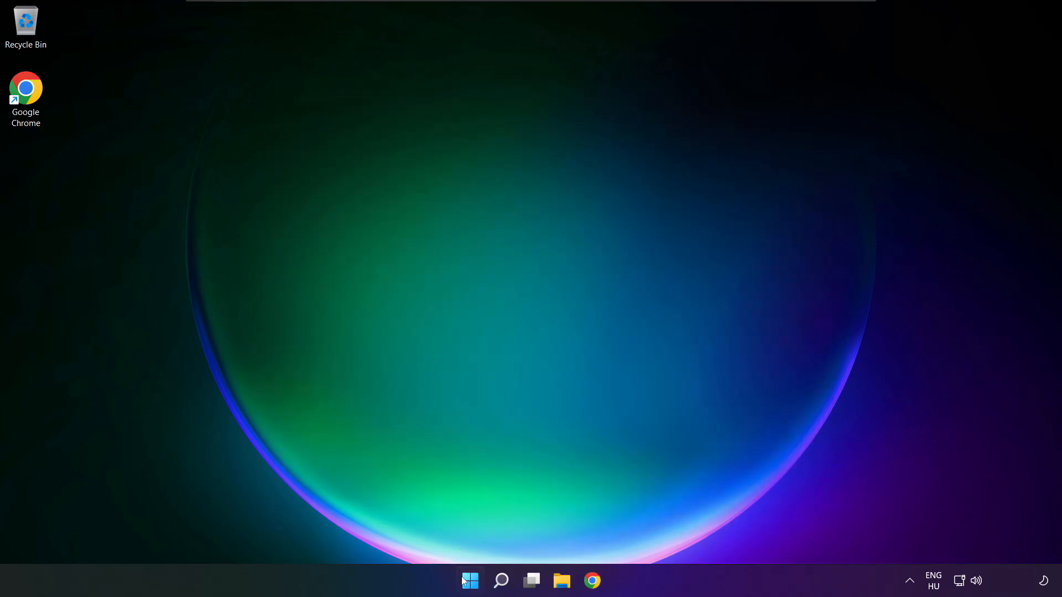
{"action": "left_click", "coordinate": [469, 581]}
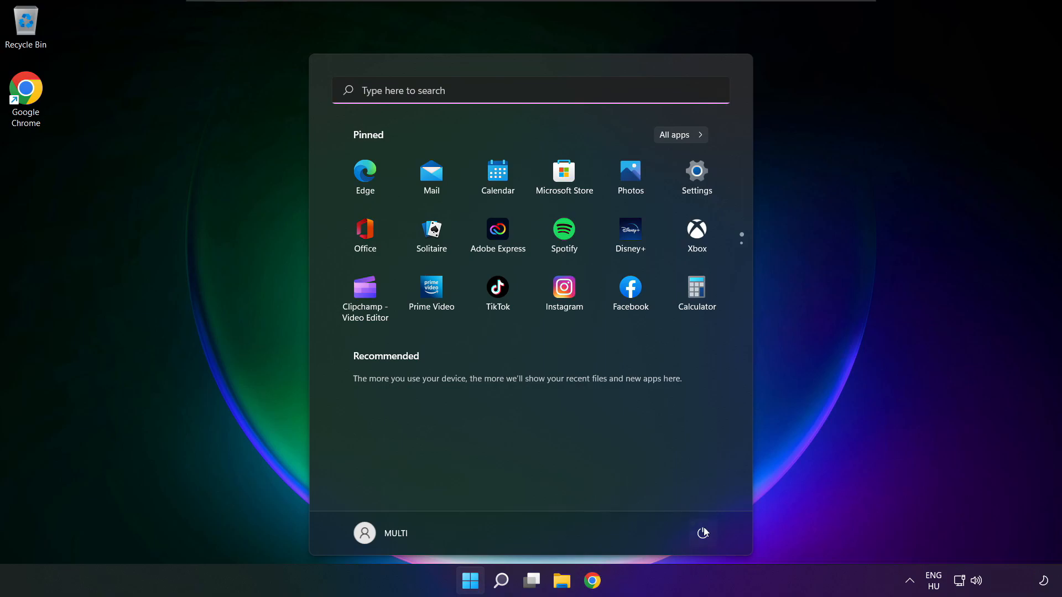
{"action": "left_click", "coordinate": [703, 533]}
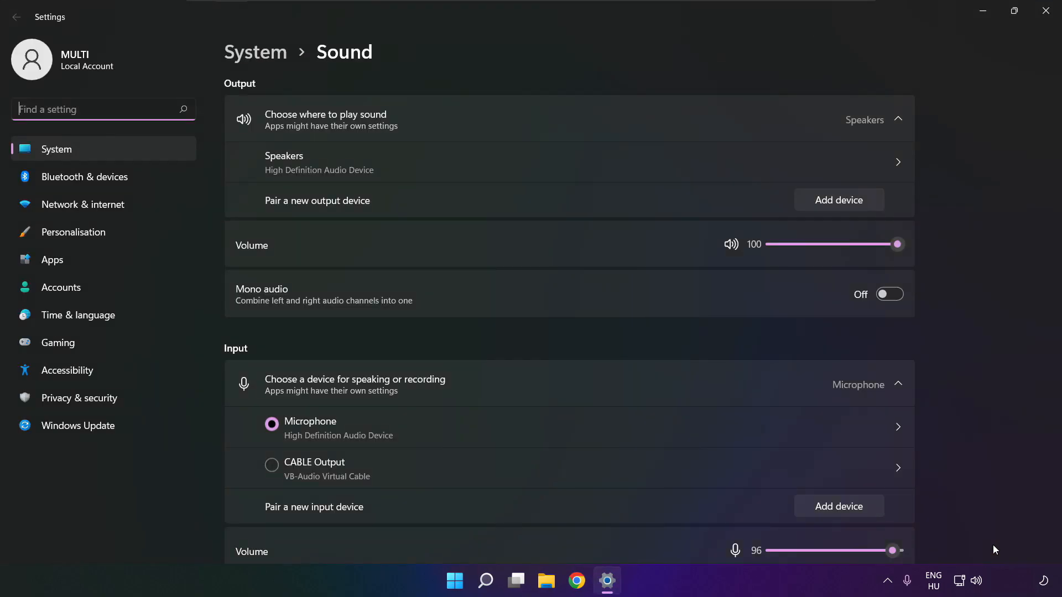
Under Advanced, run the Troubleshoot common sound problems tool for Output devices
{"action": "scroll", "scroll_direction": "down", "scroll_amount": 3}
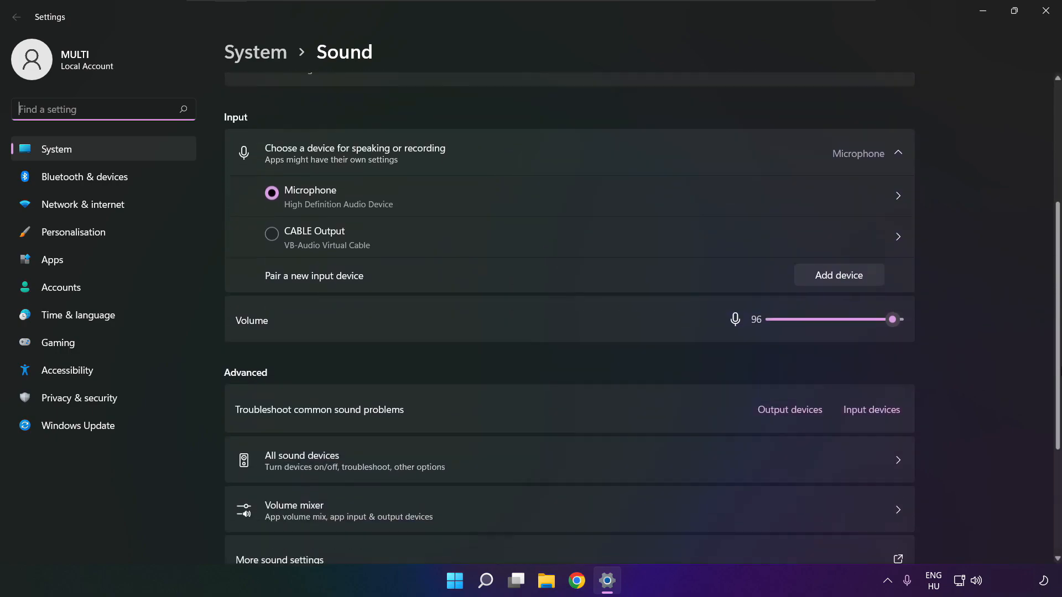
{"action": "scroll", "scroll_direction": "down", "scroll_amount": 3}
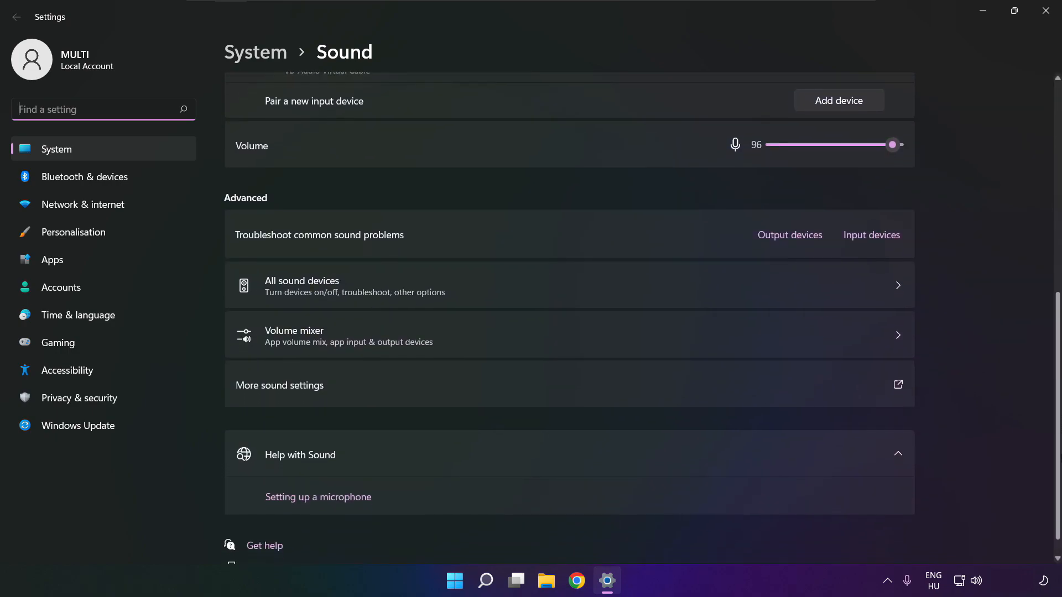
{"action": "scroll", "scroll_direction": "down", "scroll_amount": 3}
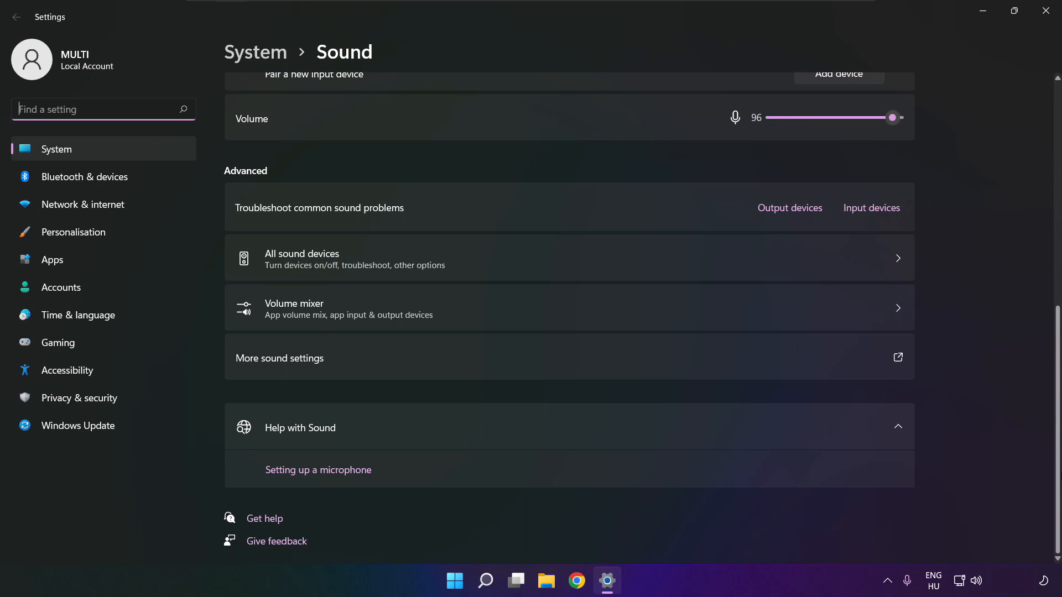
{"action": "mouse_move", "coordinate": [796, 221]}
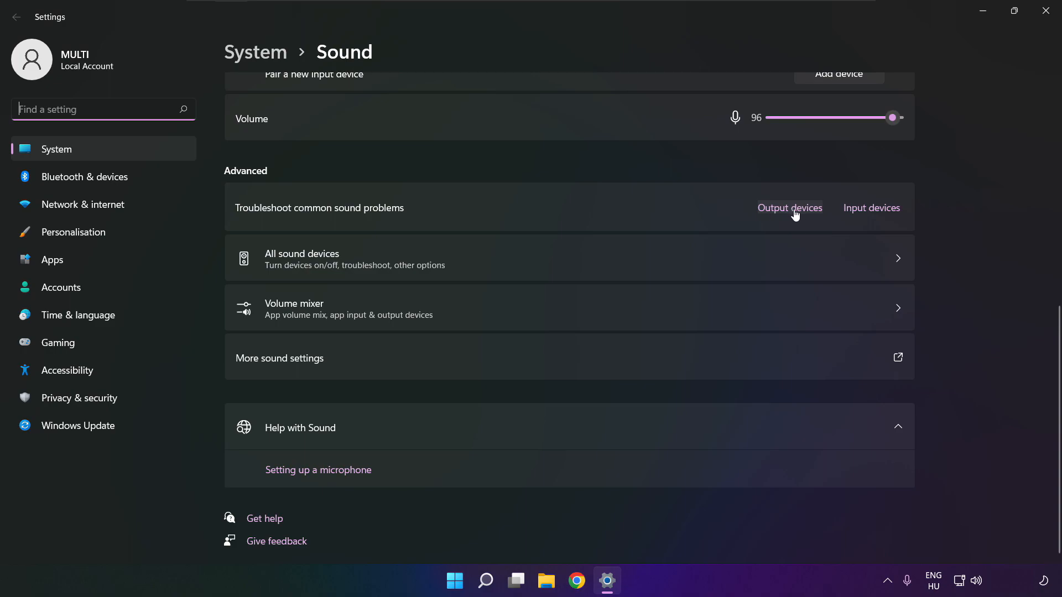
{"action": "left_click", "coordinate": [789, 208]}
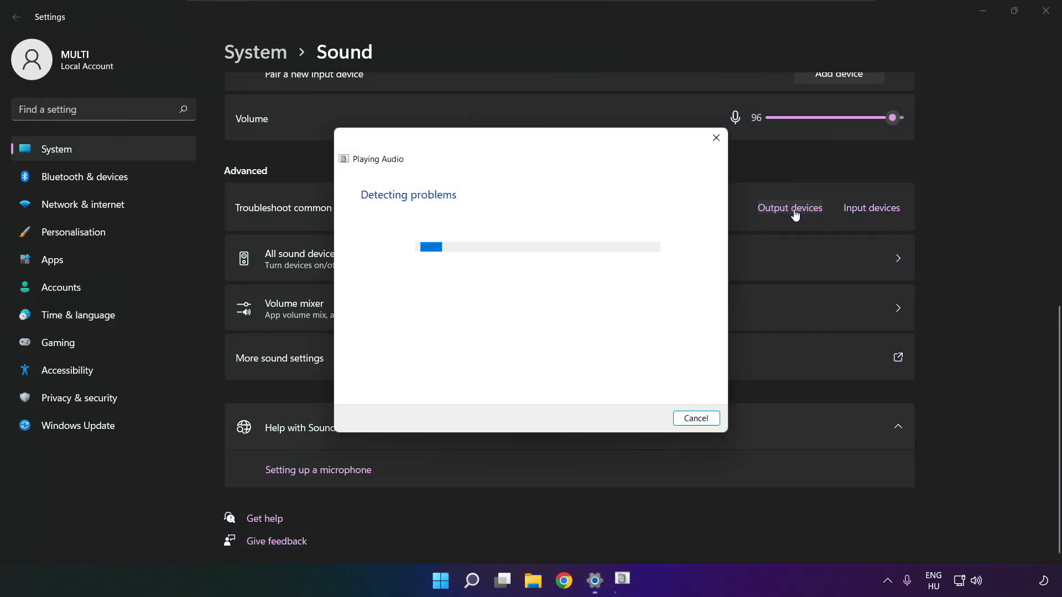